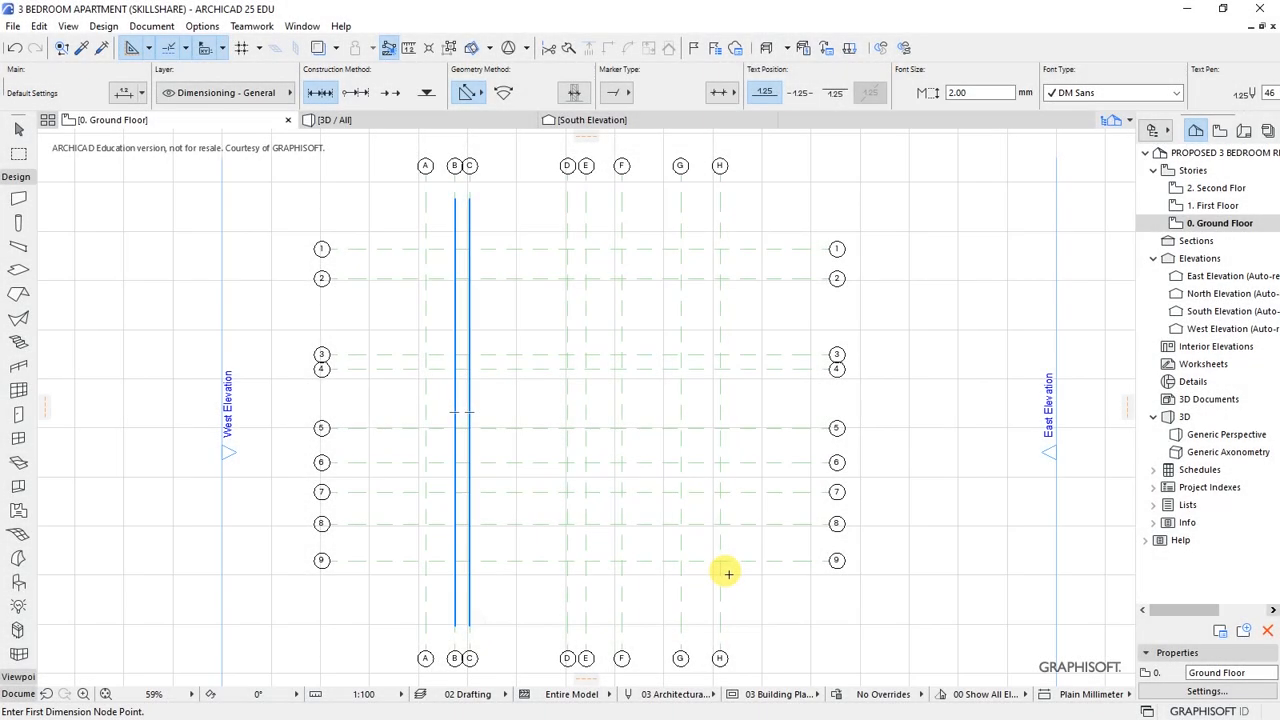
mouse_move(730, 584)
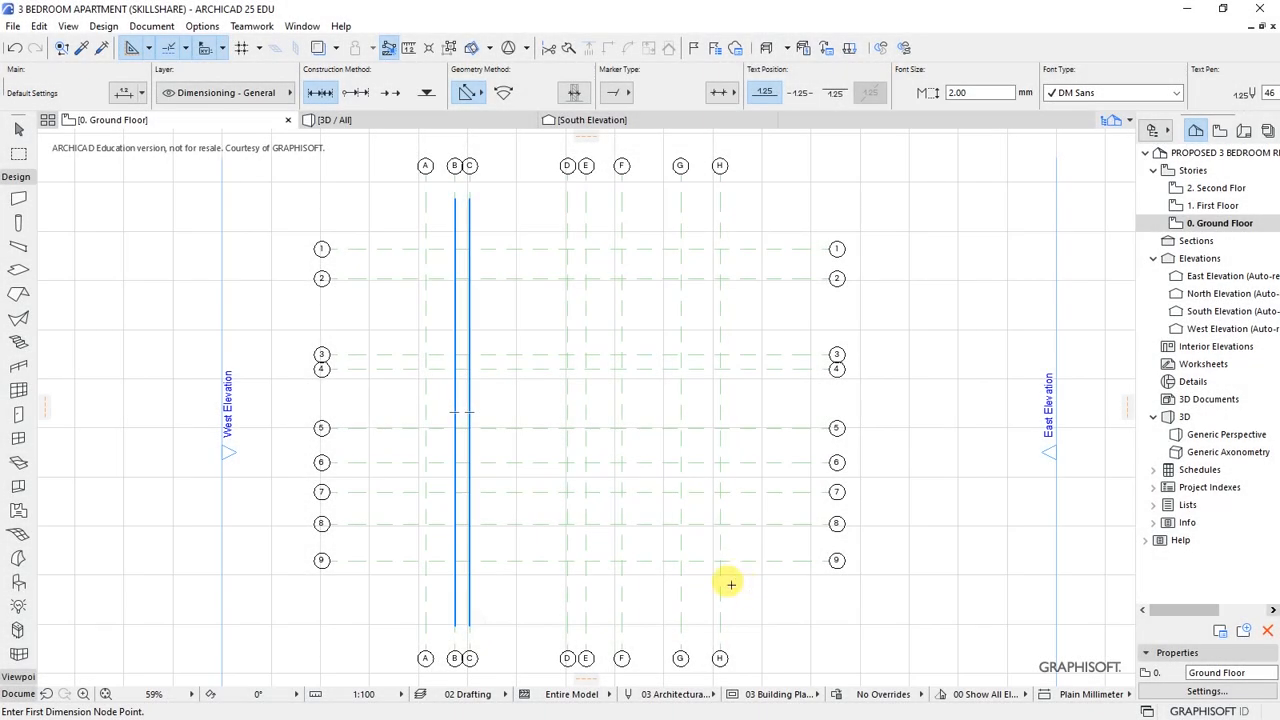
mouse_move(512, 316)
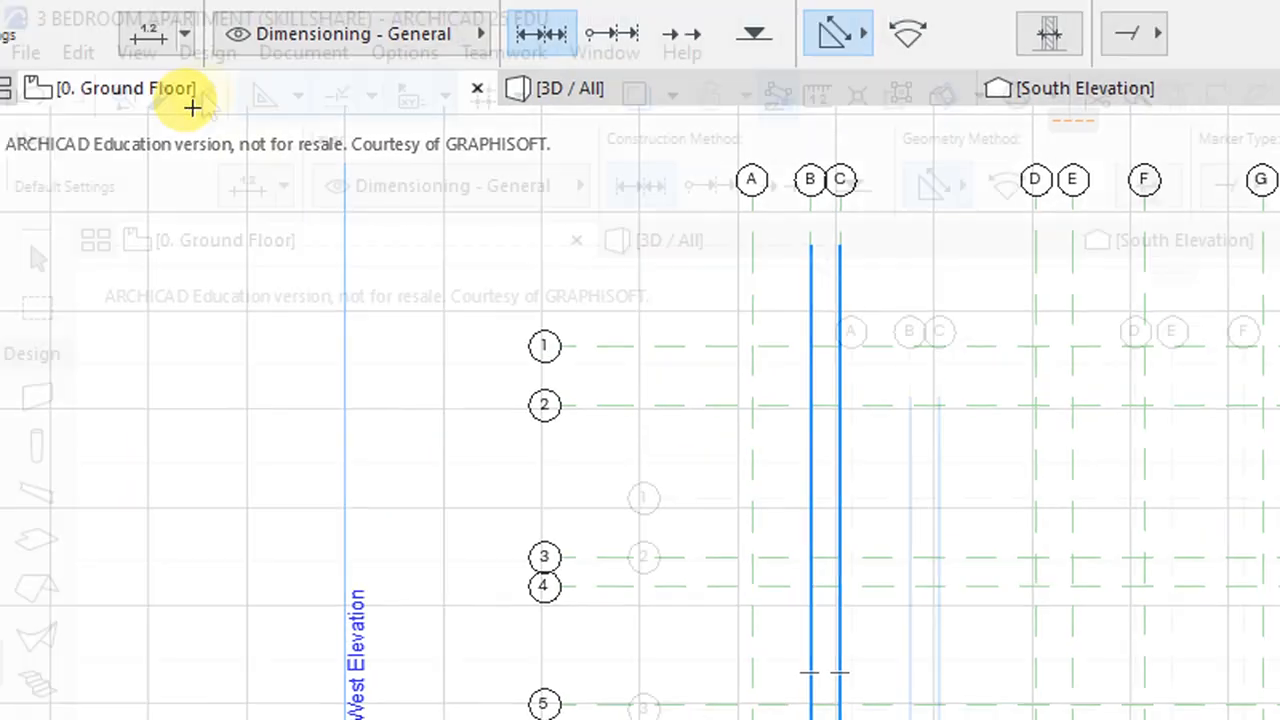
- Activate the Wall tool from Design > Architectural Tools
click(208, 52)
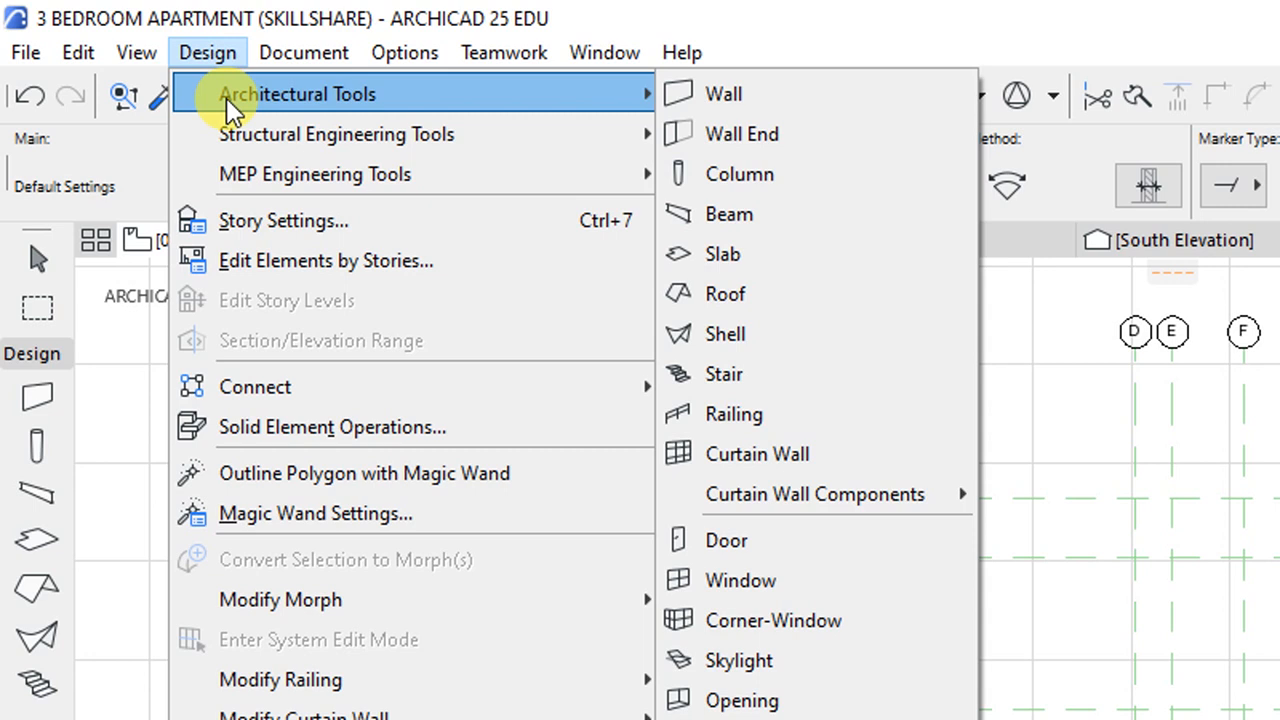
mouse_move(722, 94)
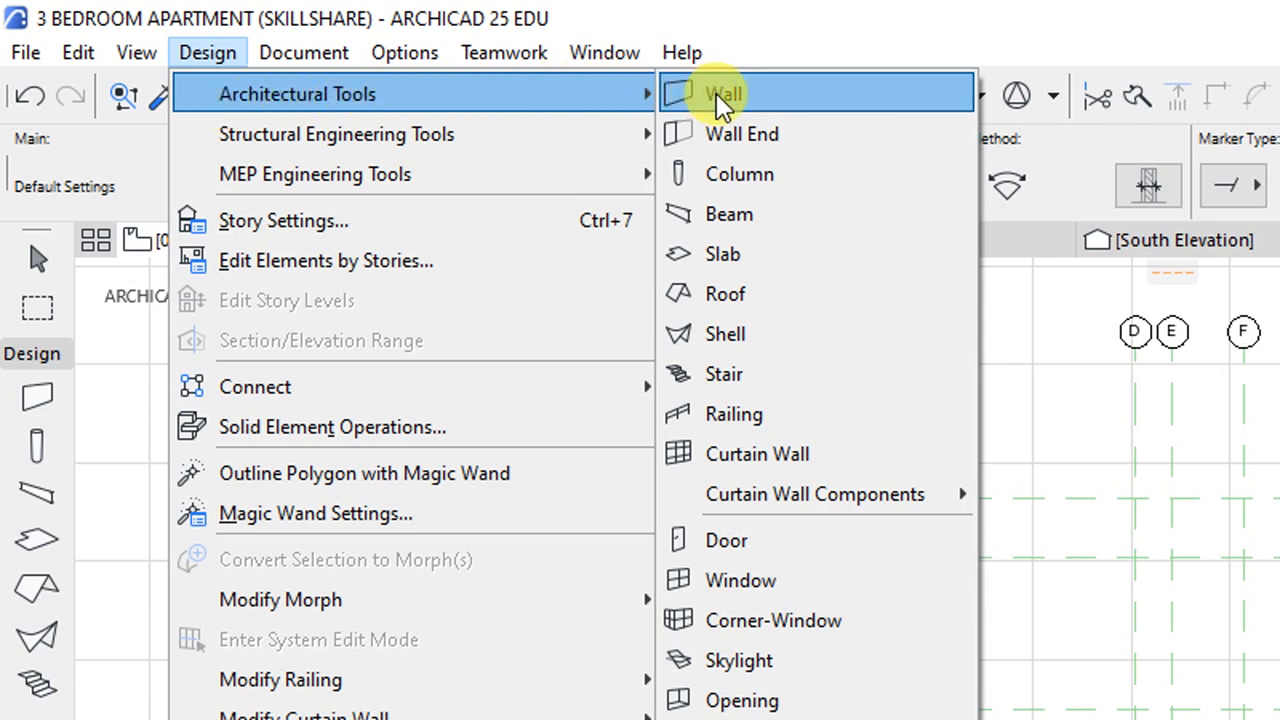
click(724, 94)
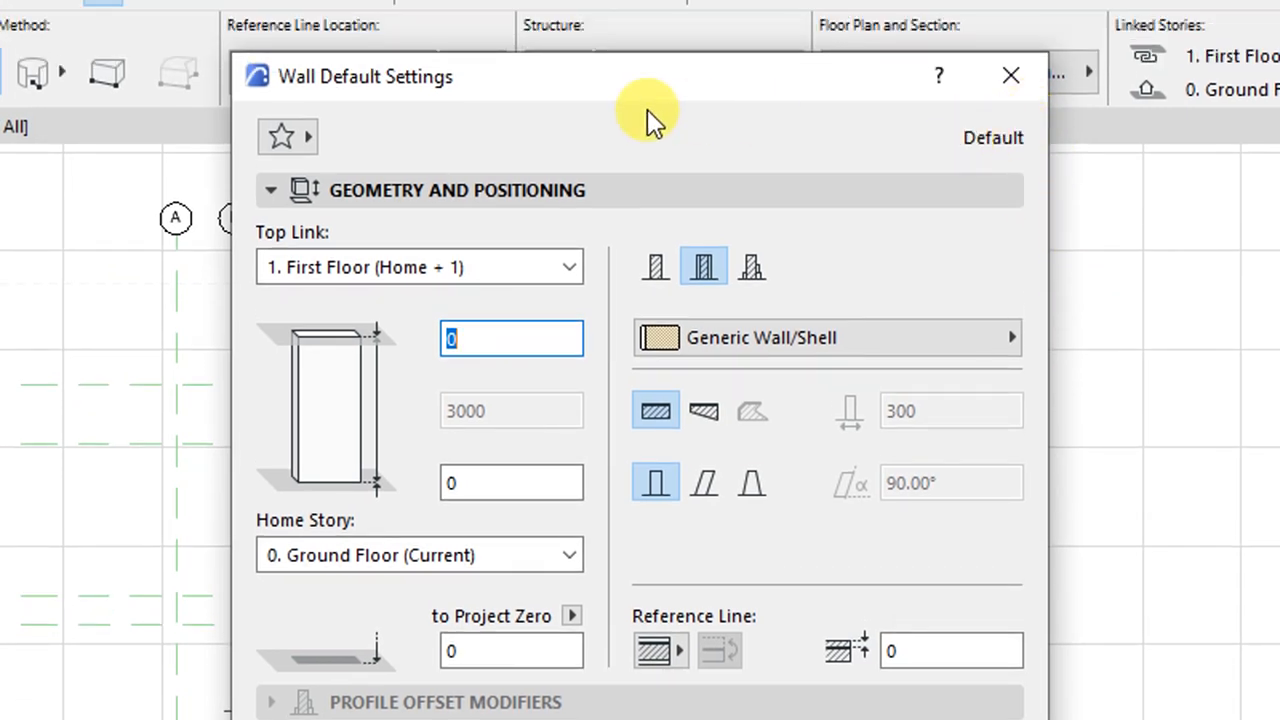
mouse_move(500, 268)
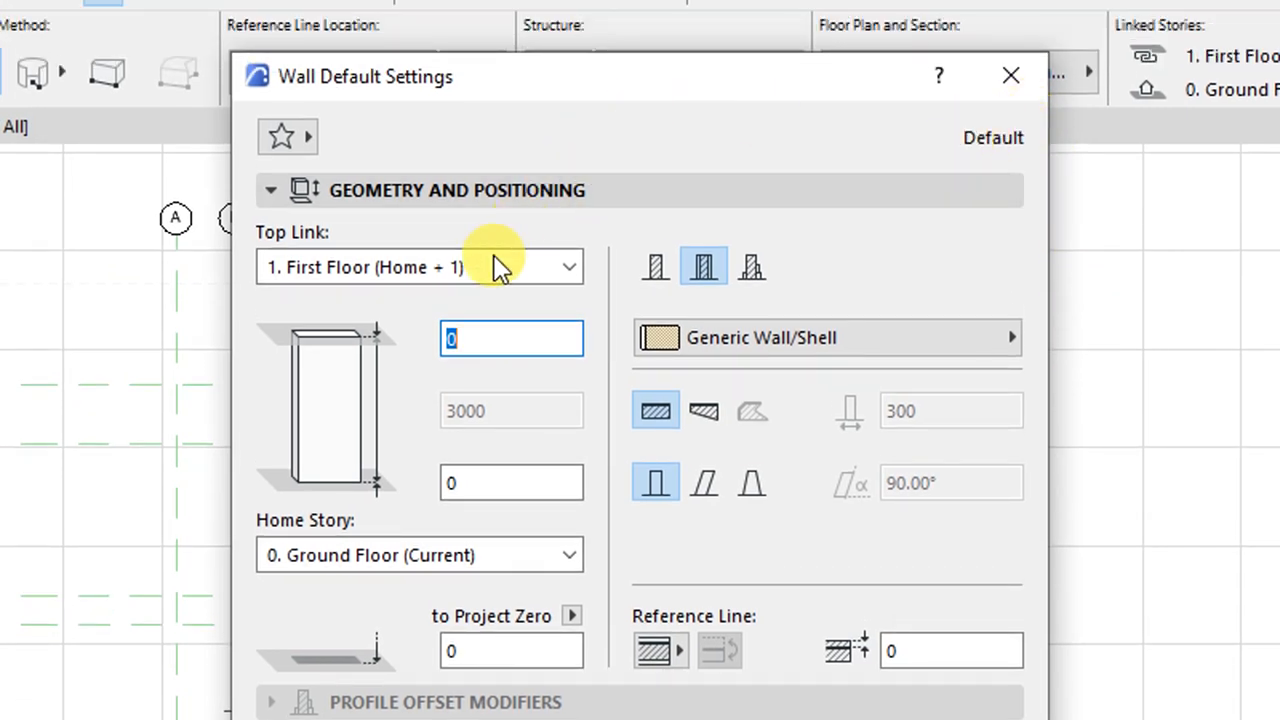
mouse_move(510, 220)
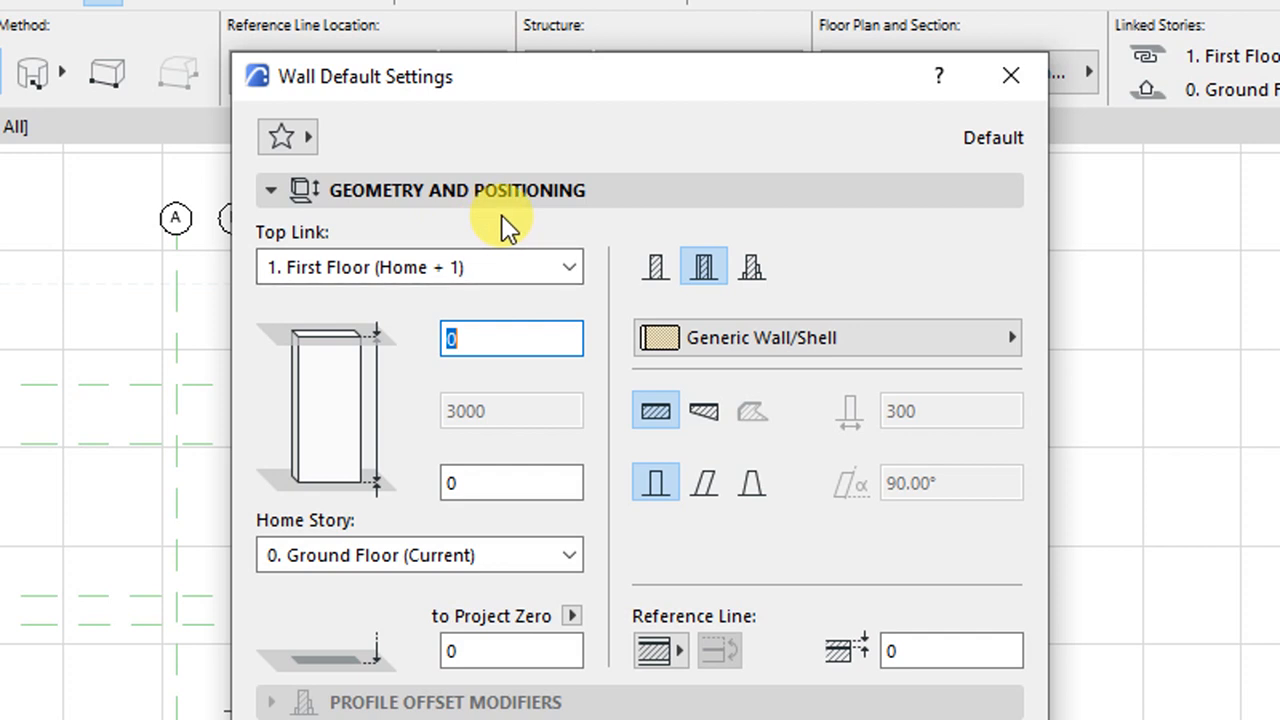
mouse_move(656, 268)
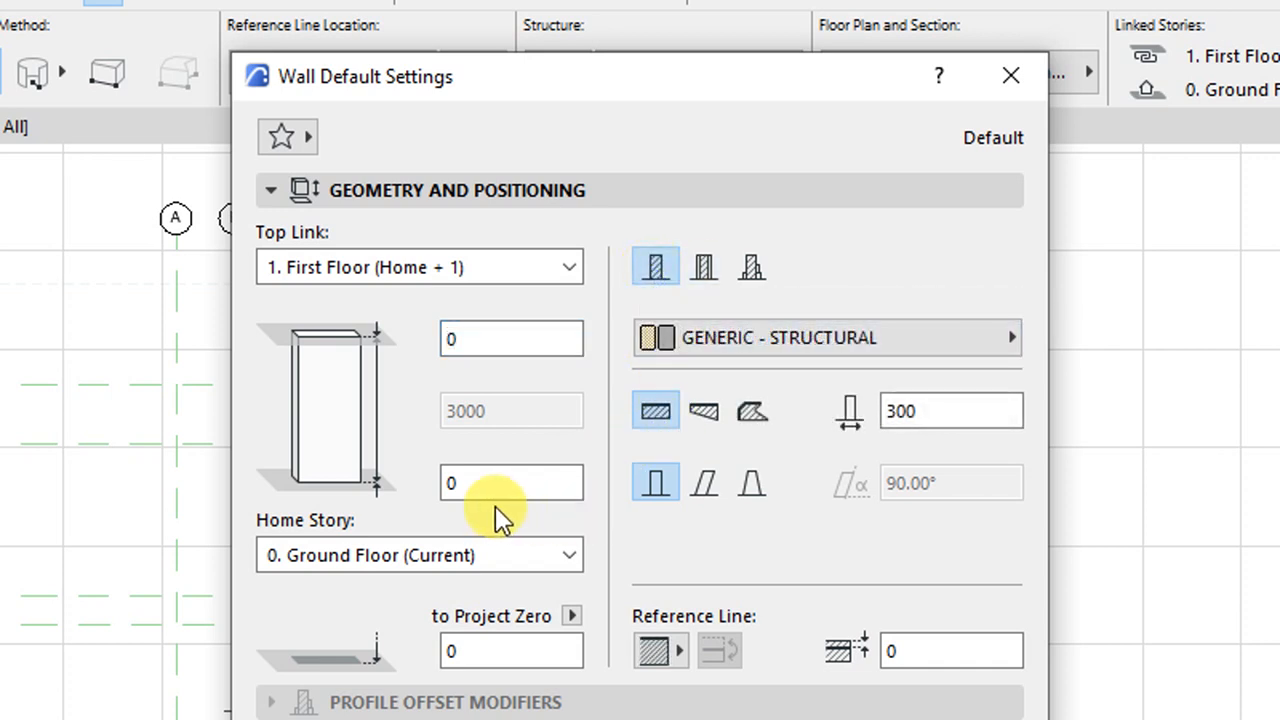
mouse_move(850, 424)
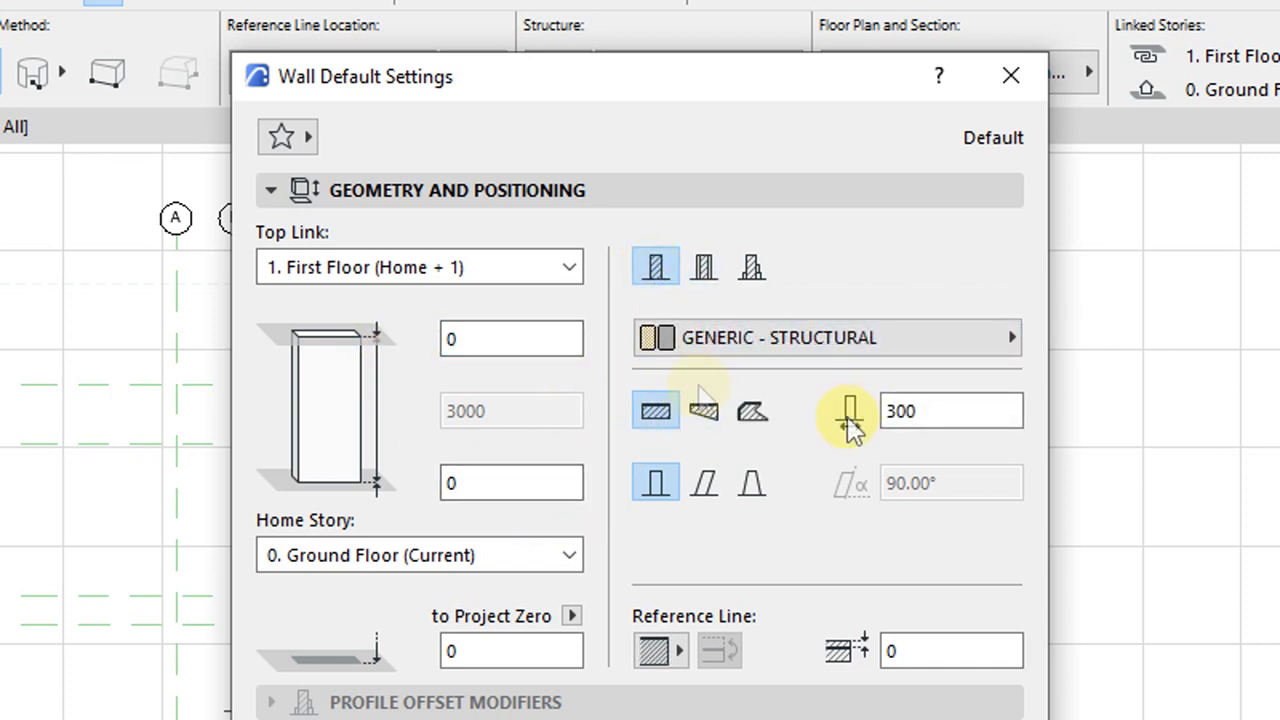
mouse_move(850, 410)
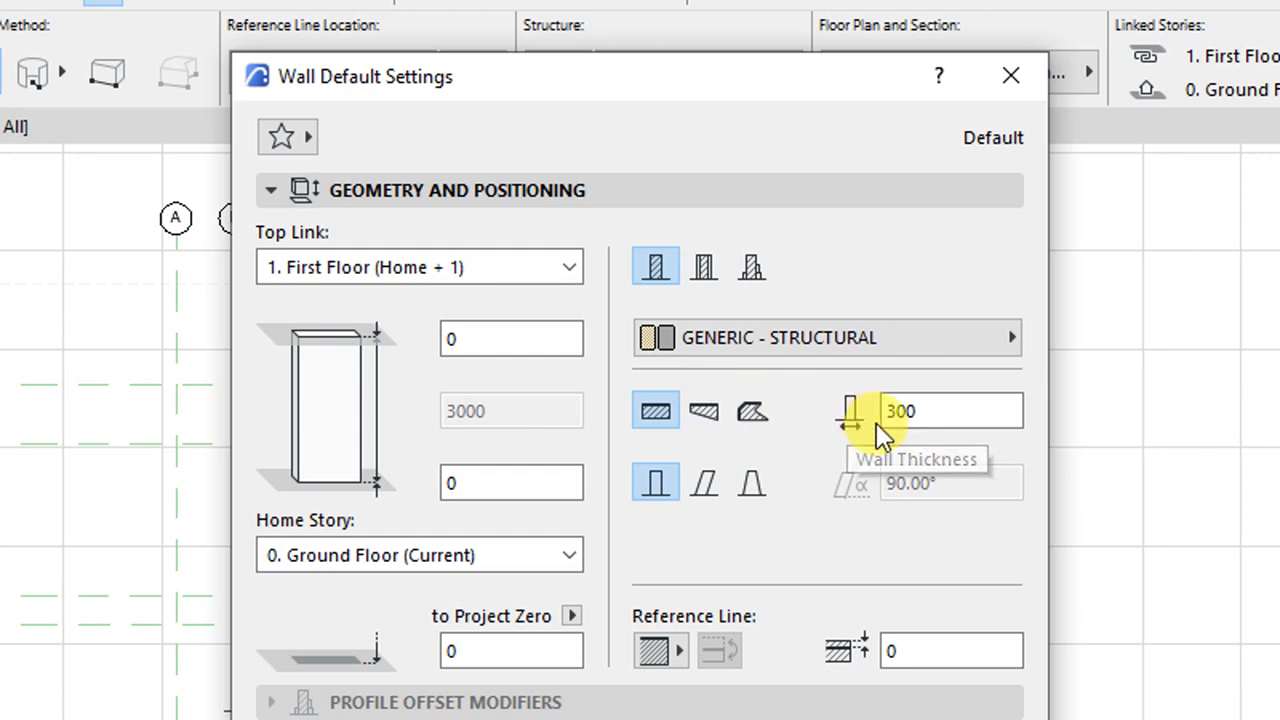
- Change the default wall thickness from 300 to 200 for the GENERIC - STRUCTURAL composite
click(950, 410)
text(200)
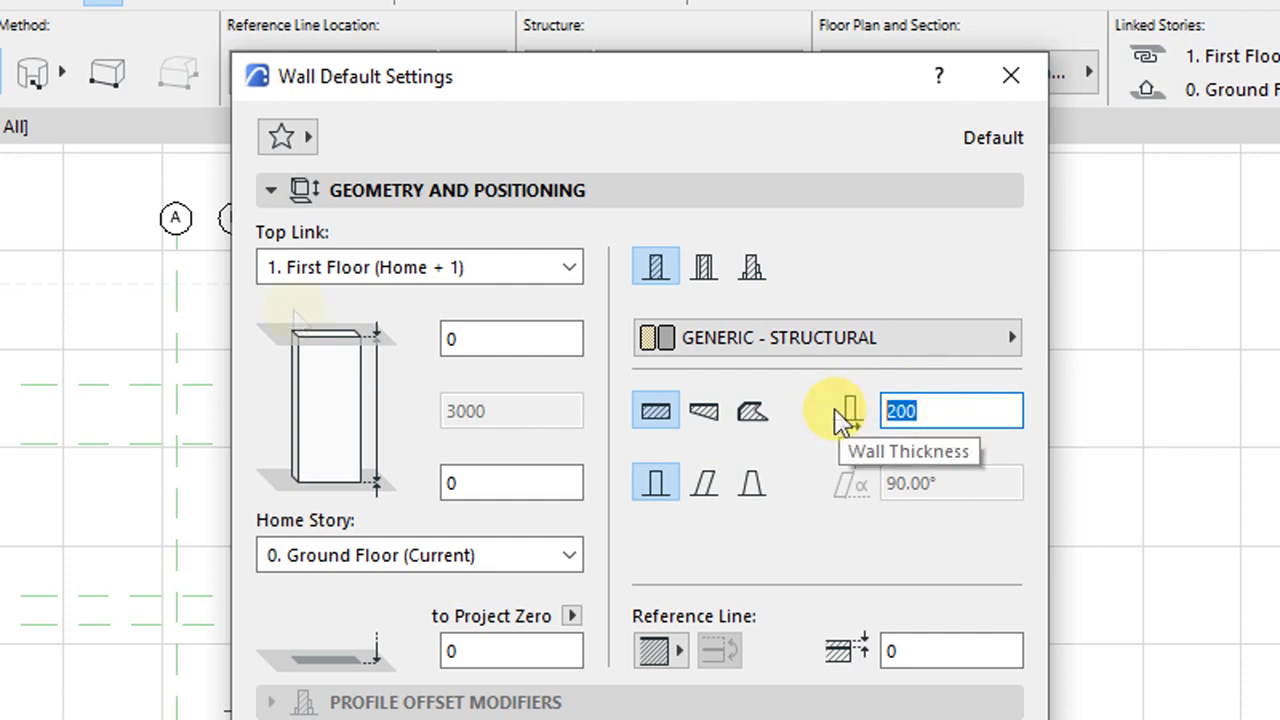
mouse_move(300, 310)
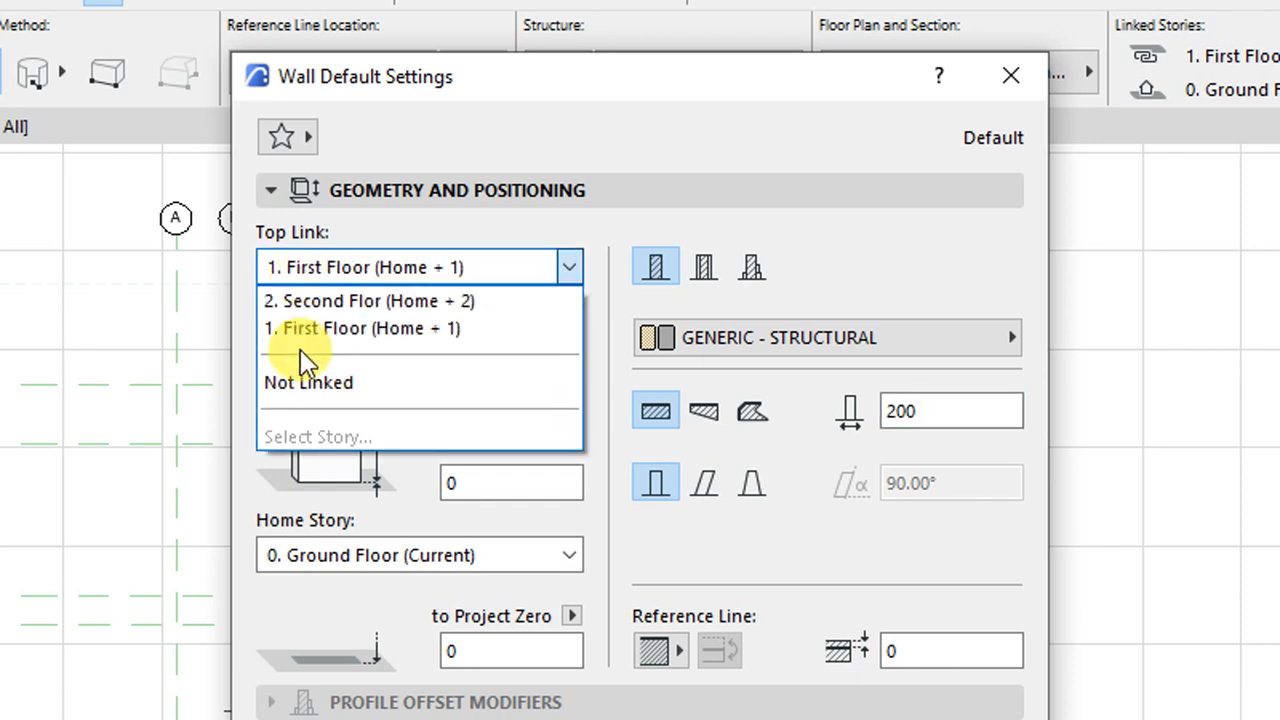
- Keep the wall top linked to First Floor and set Structural Function to Load-Bearing Element
click(308, 382)
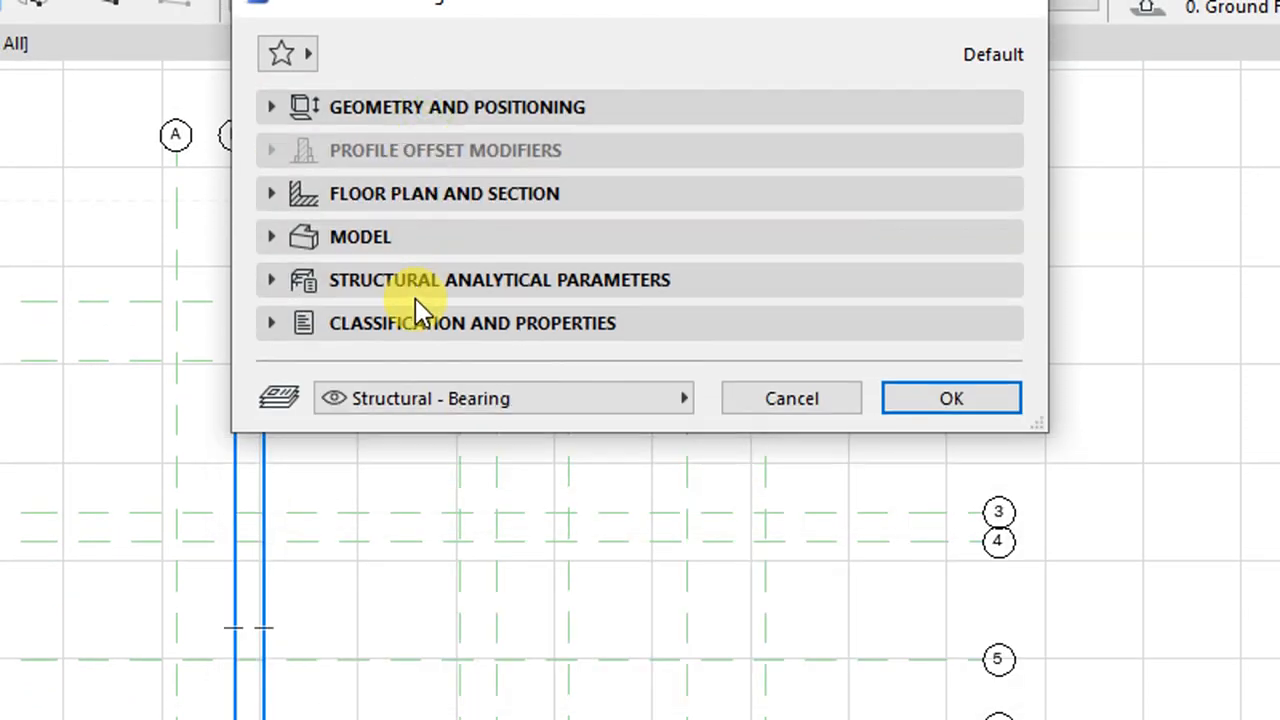
click(270, 192)
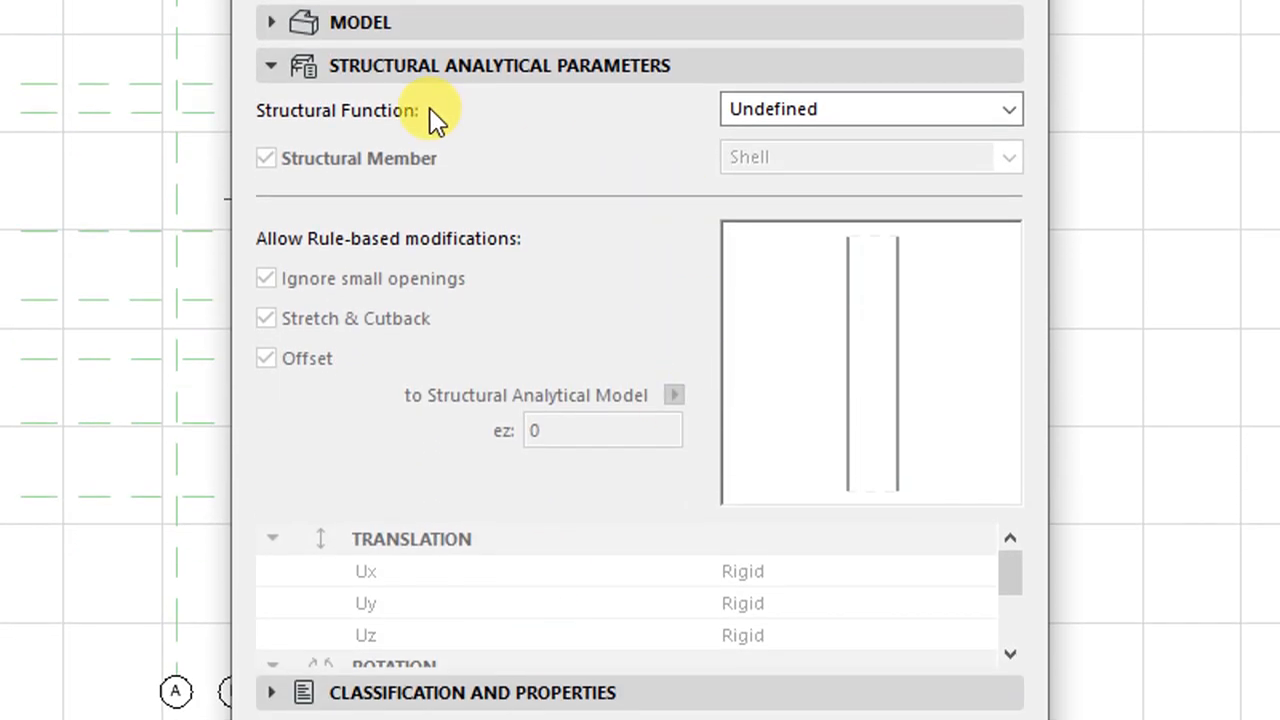
click(1008, 108)
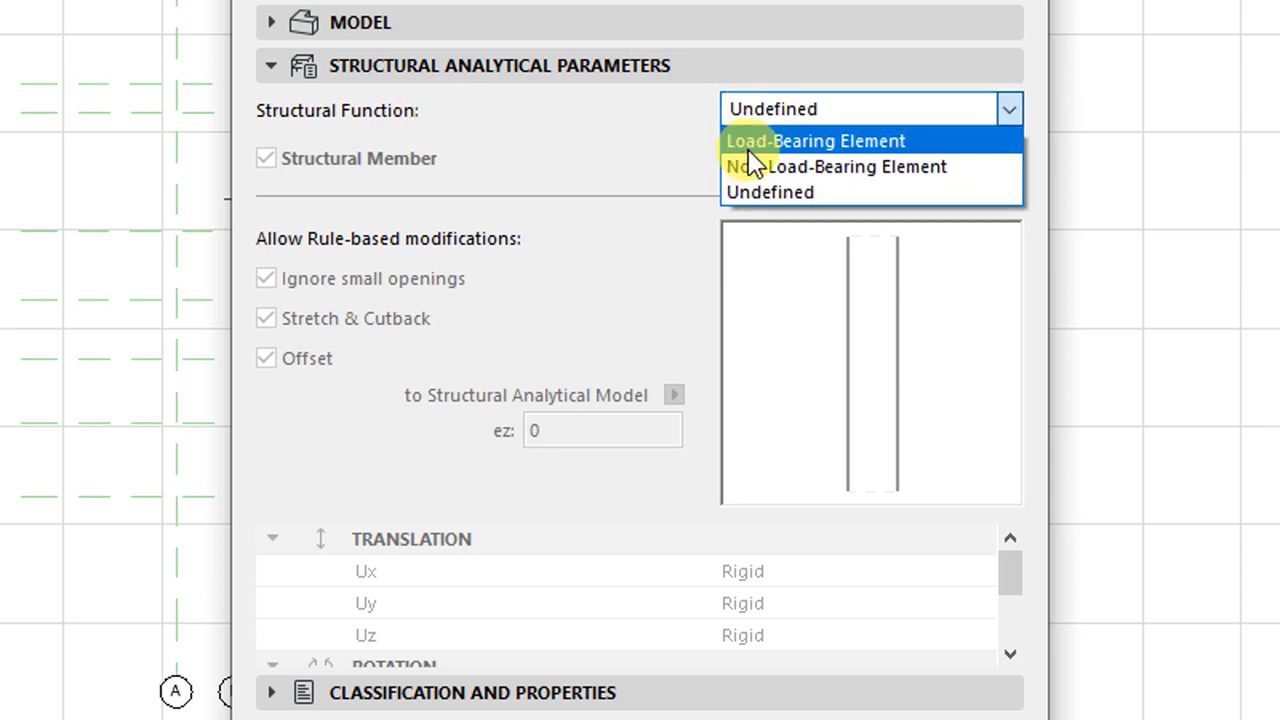
click(814, 140)
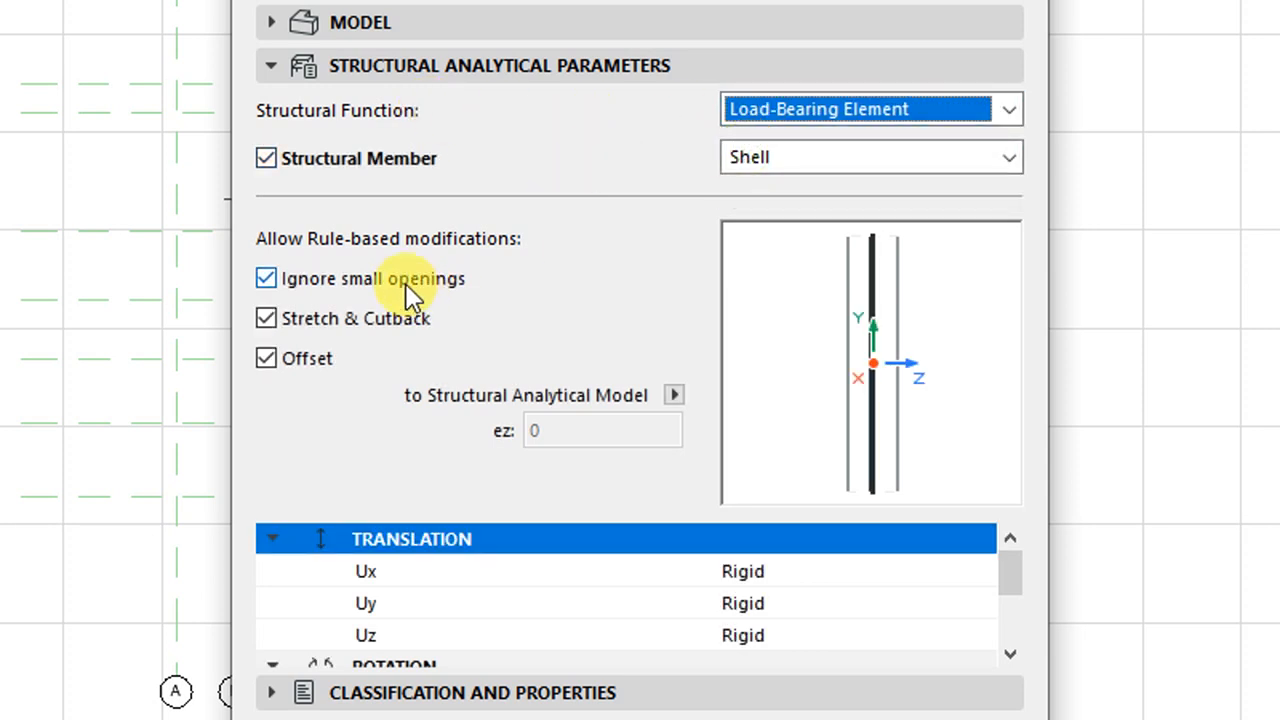
mouse_move(512, 160)
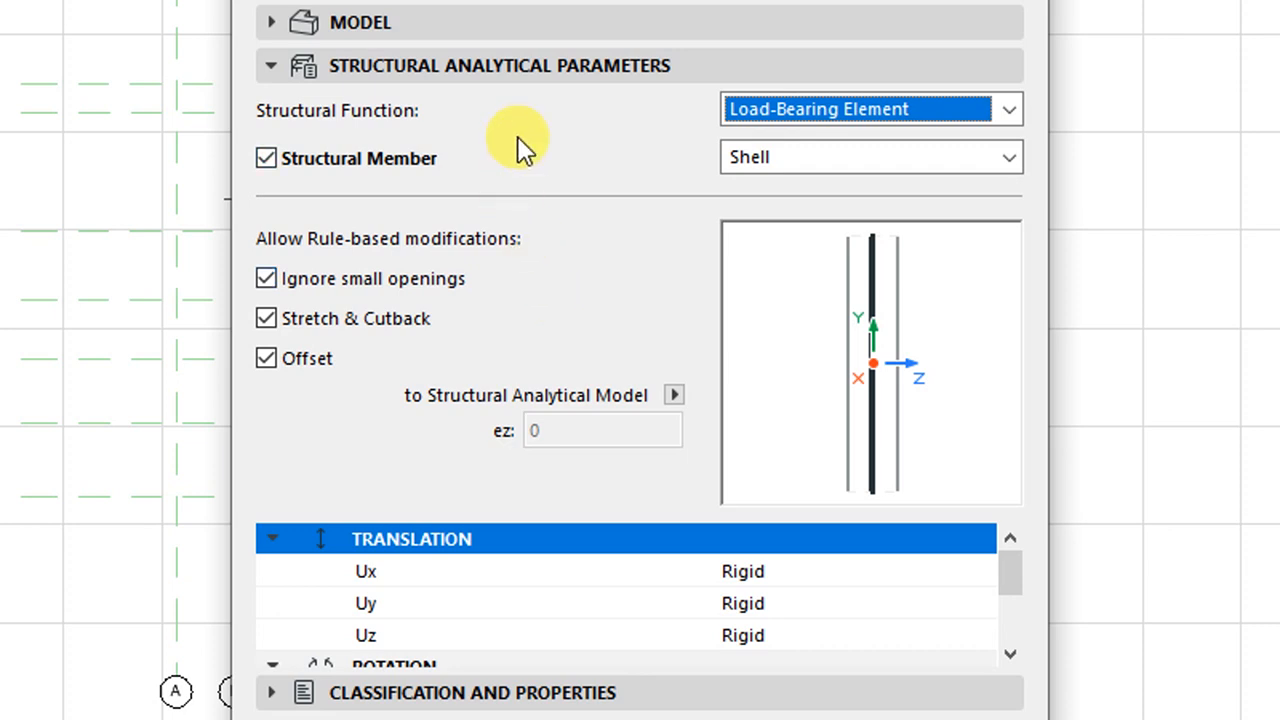
click(272, 64)
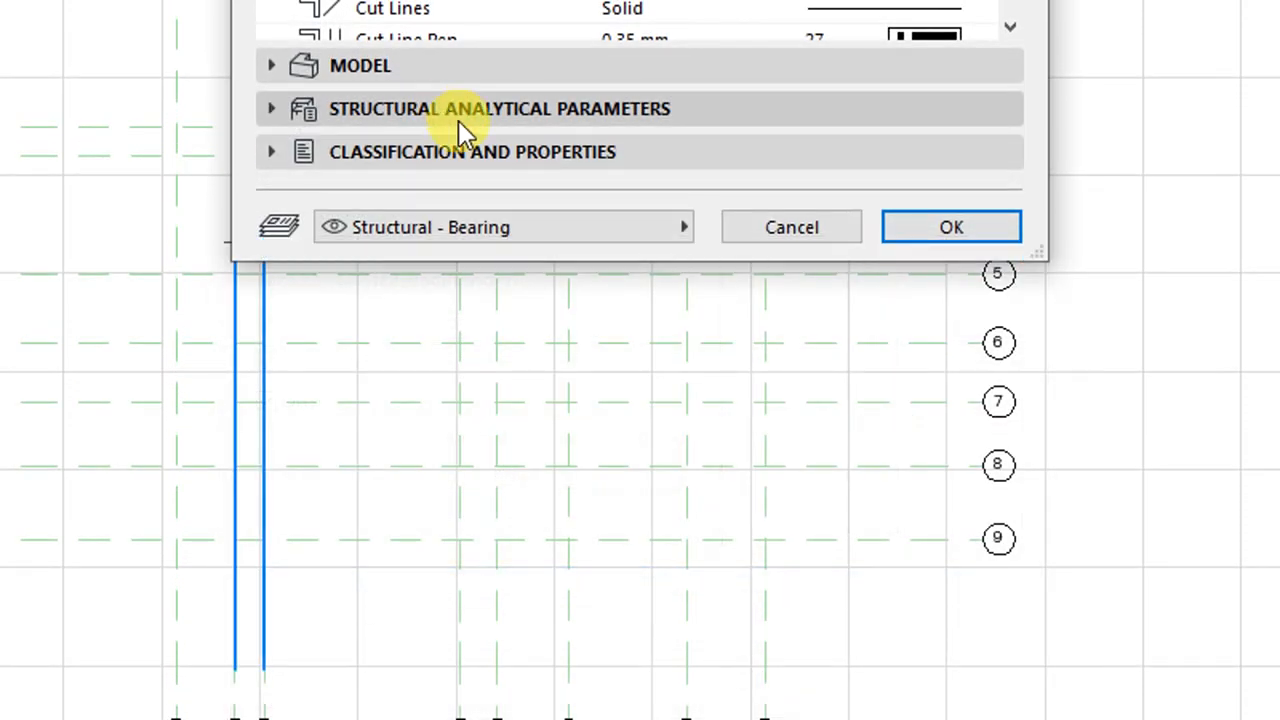
click(272, 152)
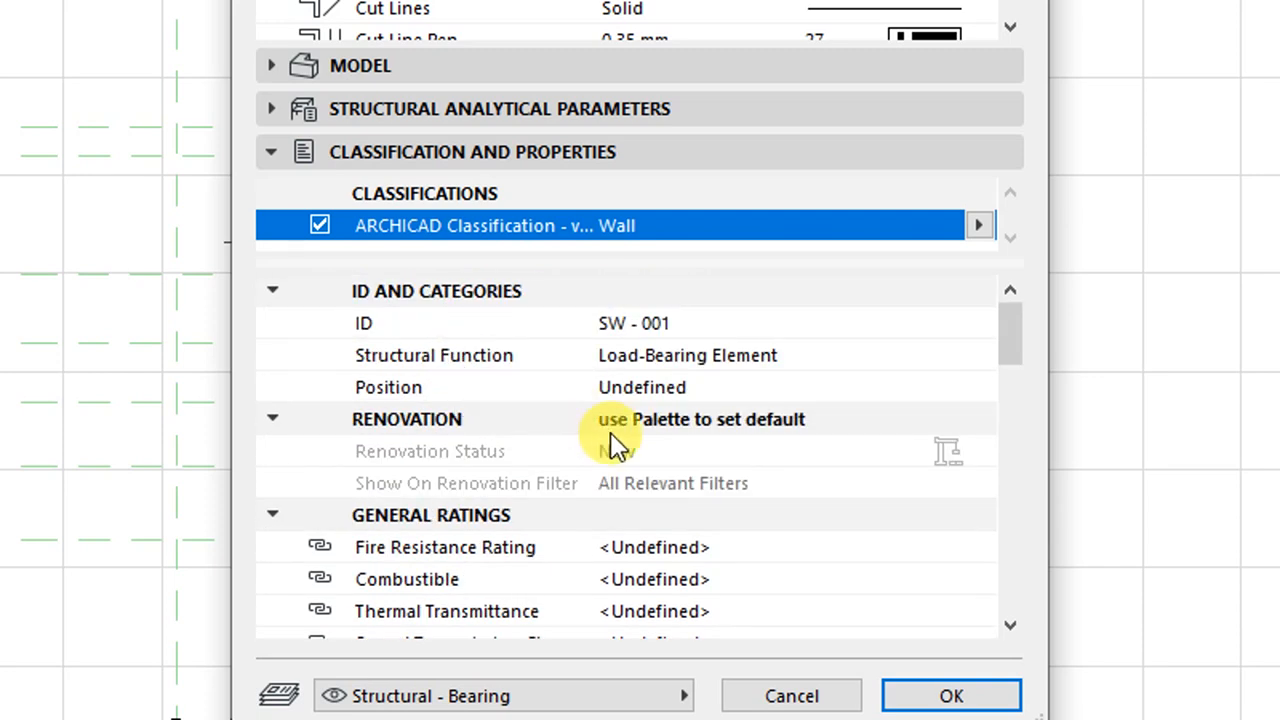
scroll(down, 3)
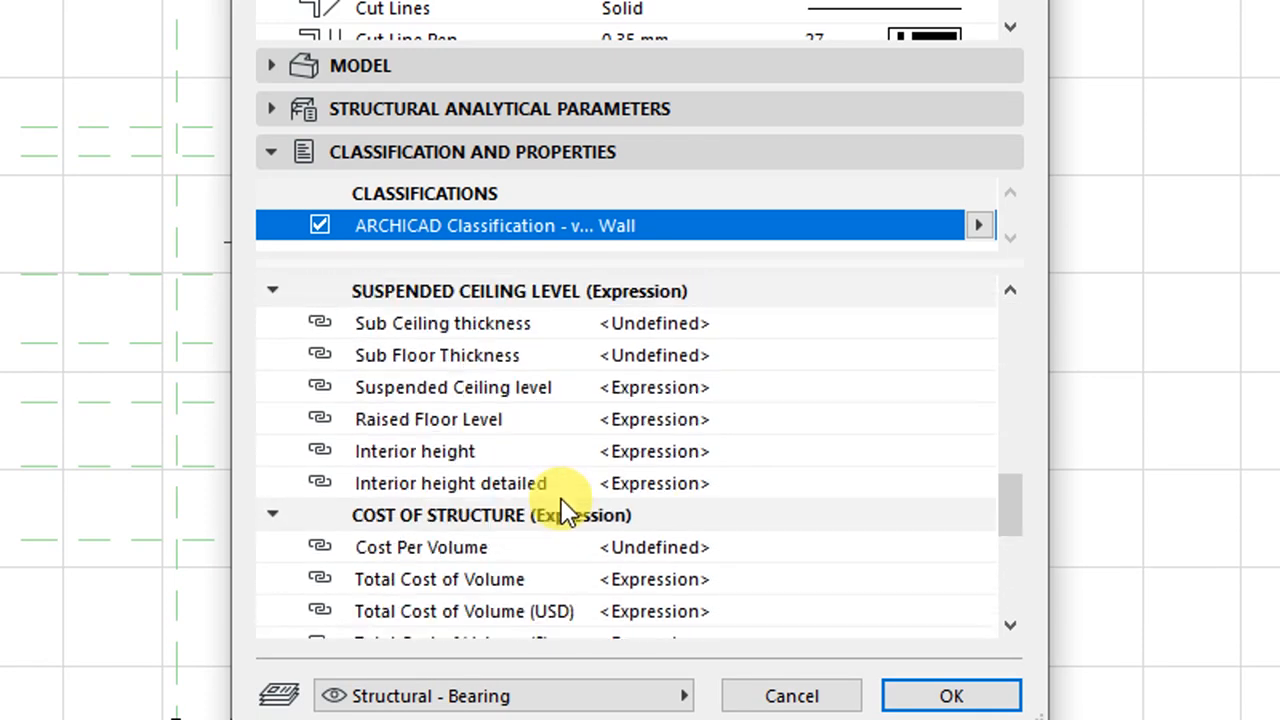
mouse_move(784, 510)
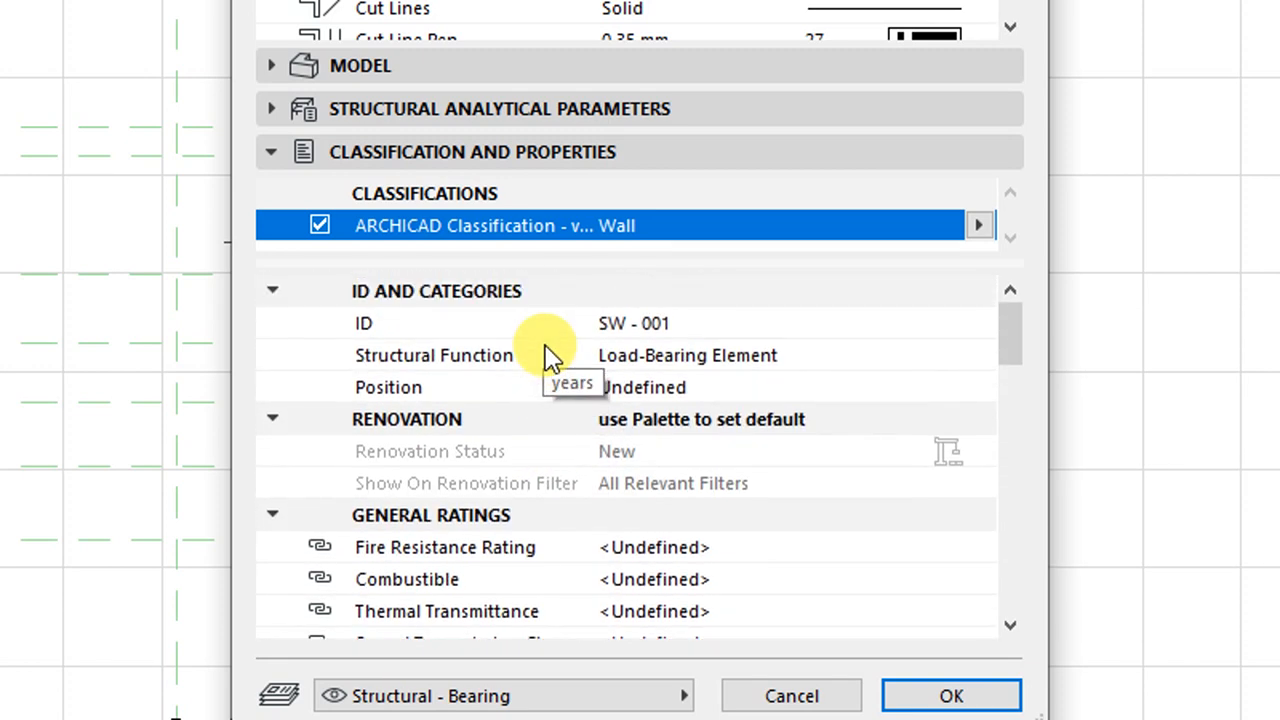
click(272, 152)
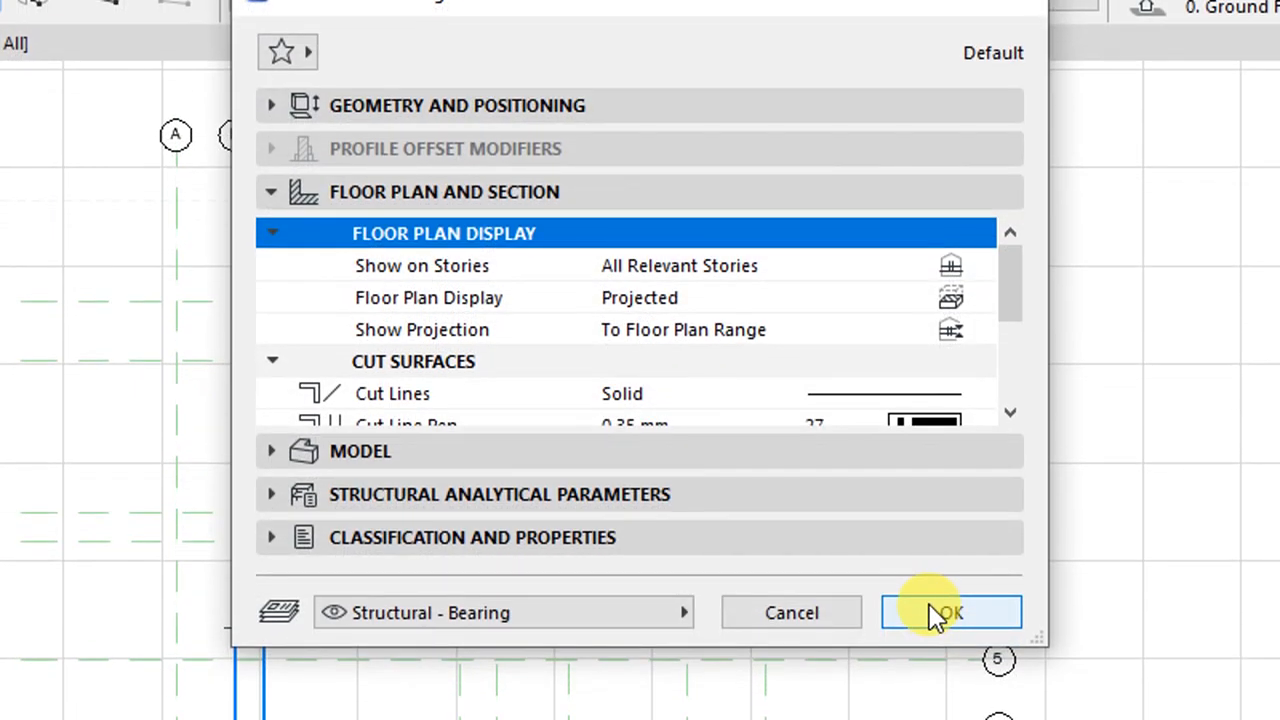
- Confirm the Wall Default Settings with OK and return to the Ground Floor plan
click(948, 612)
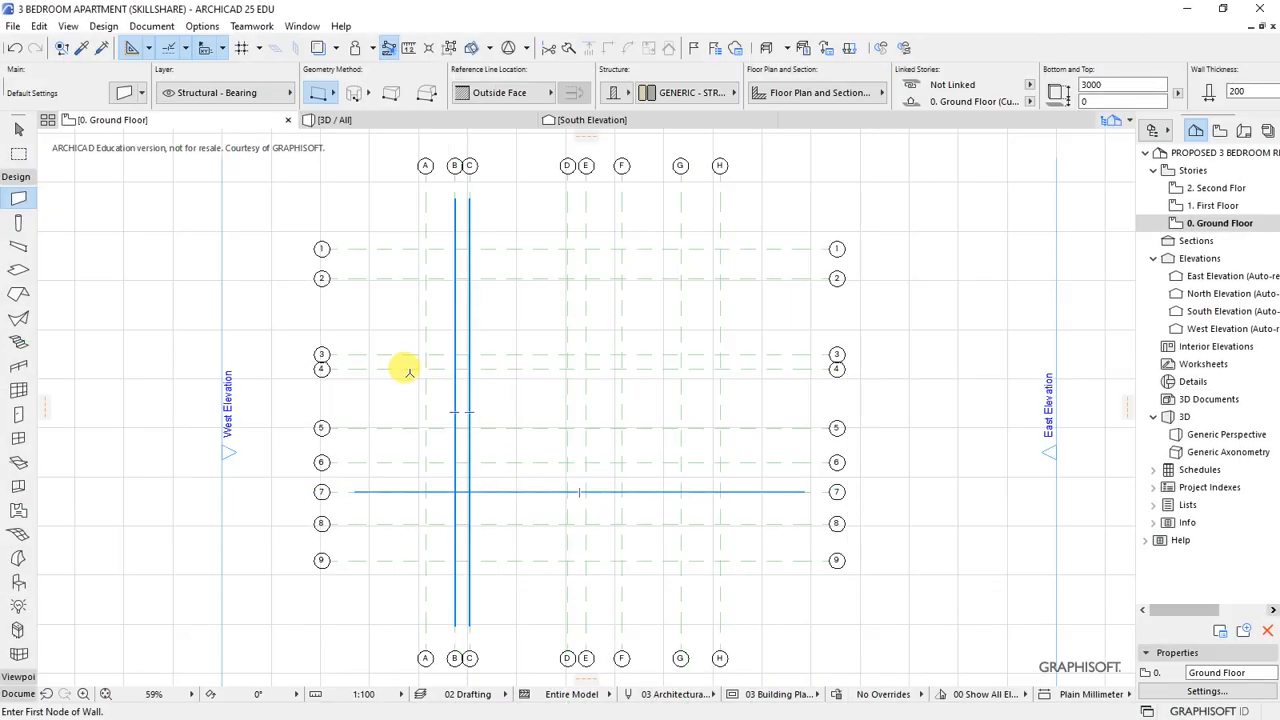
mouse_move(420, 256)
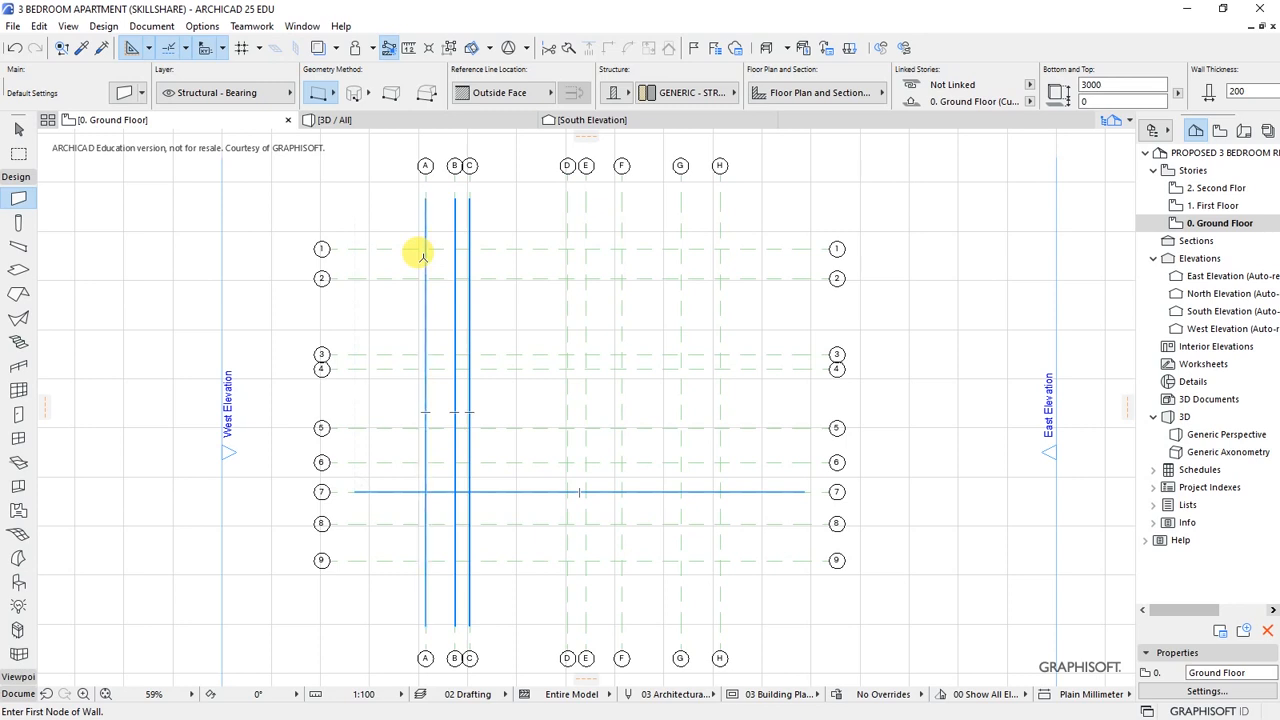
mouse_move(388, 264)
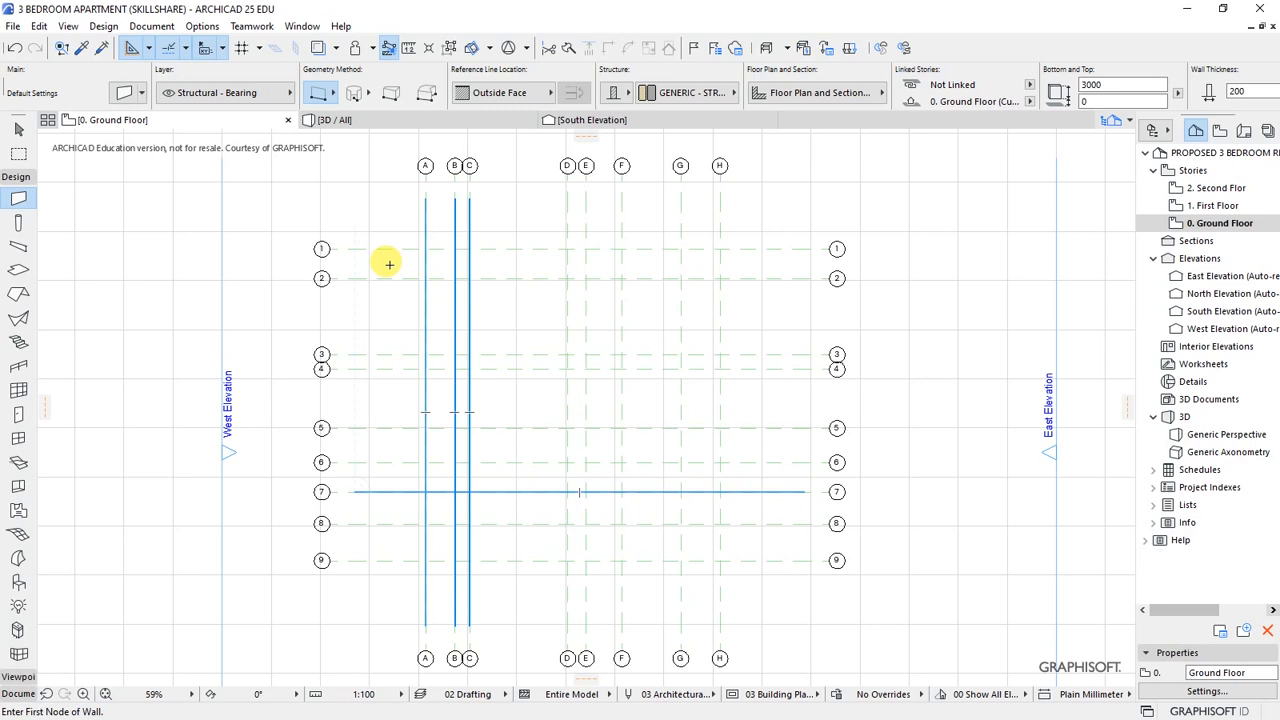
mouse_move(612, 238)
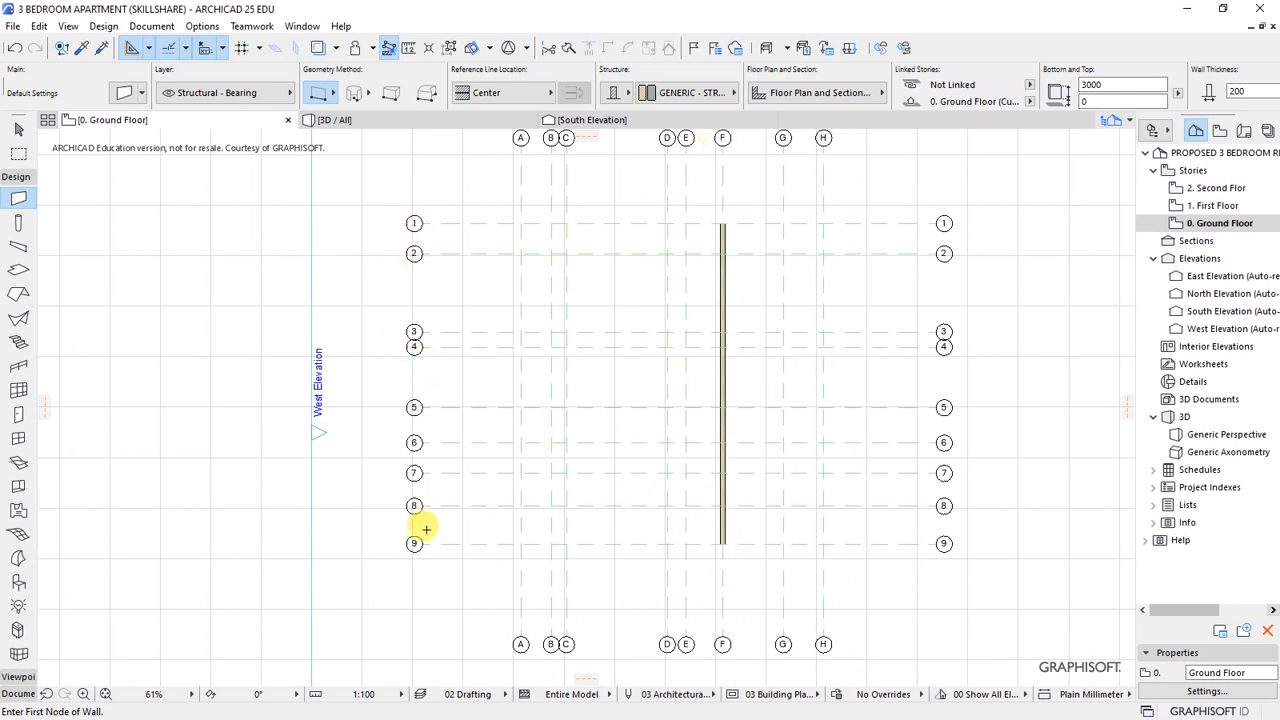
mouse_move(412, 544)
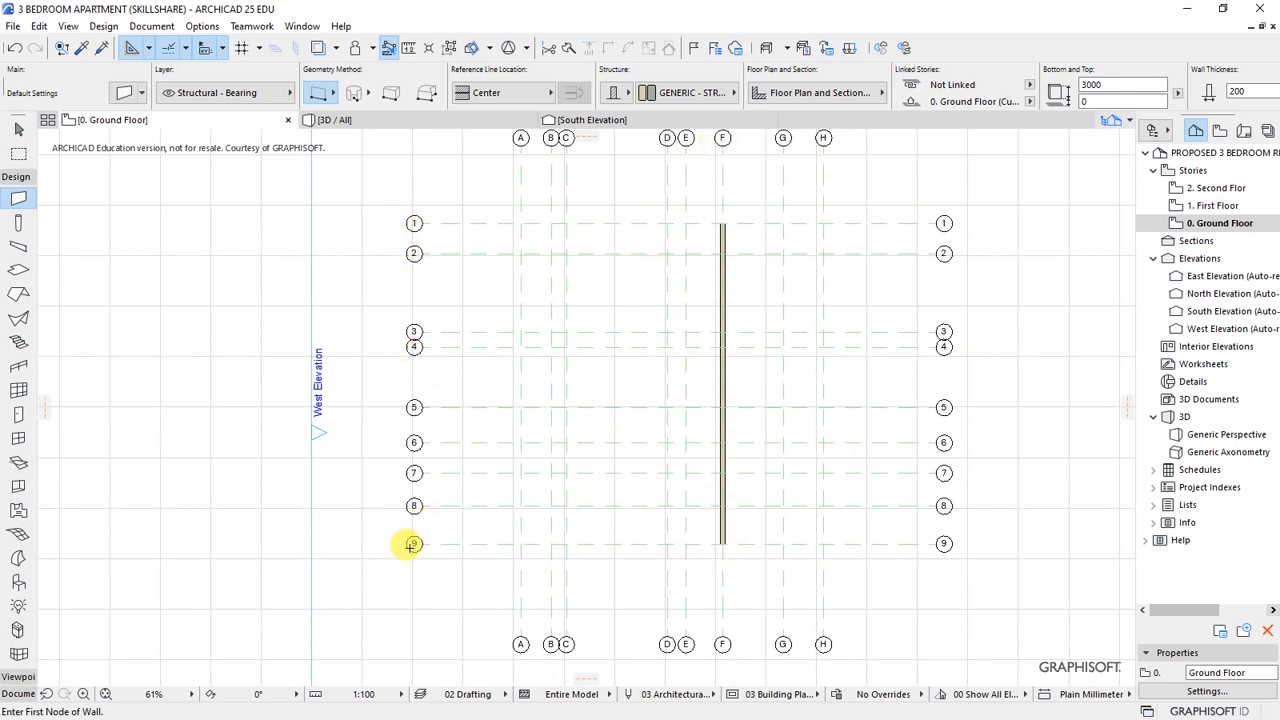
mouse_move(710, 178)
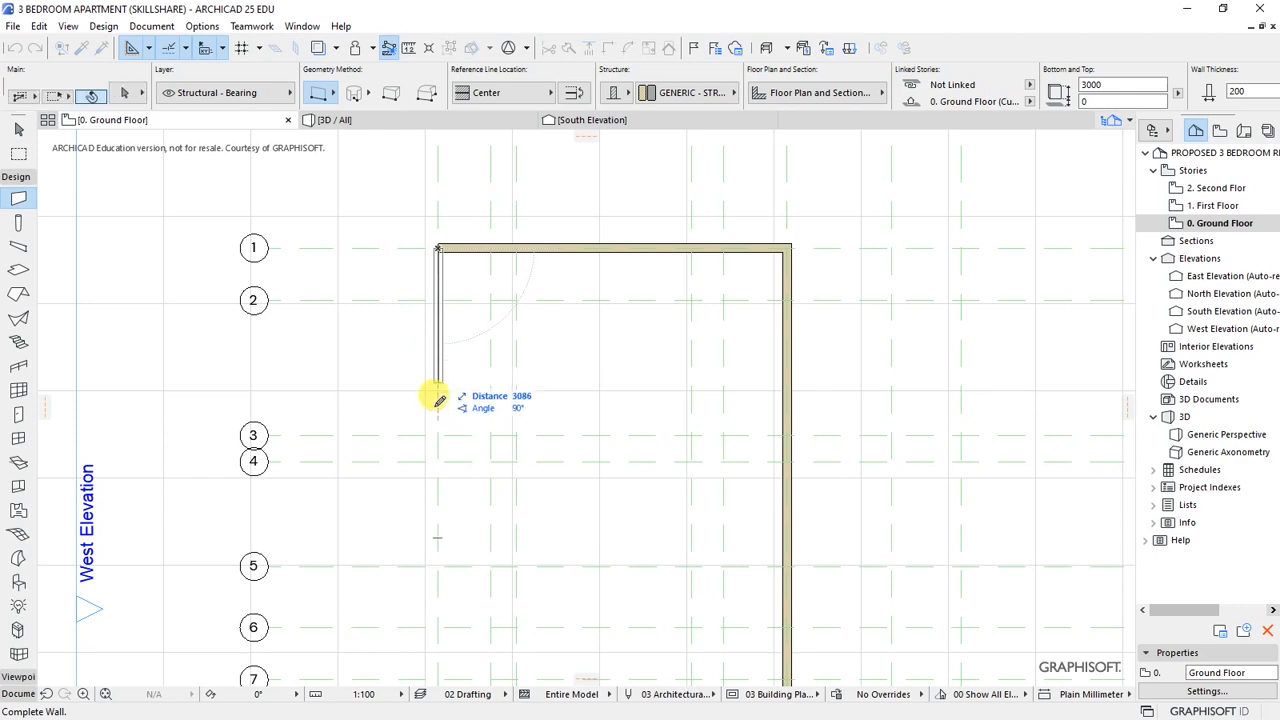
mouse_move(440, 456)
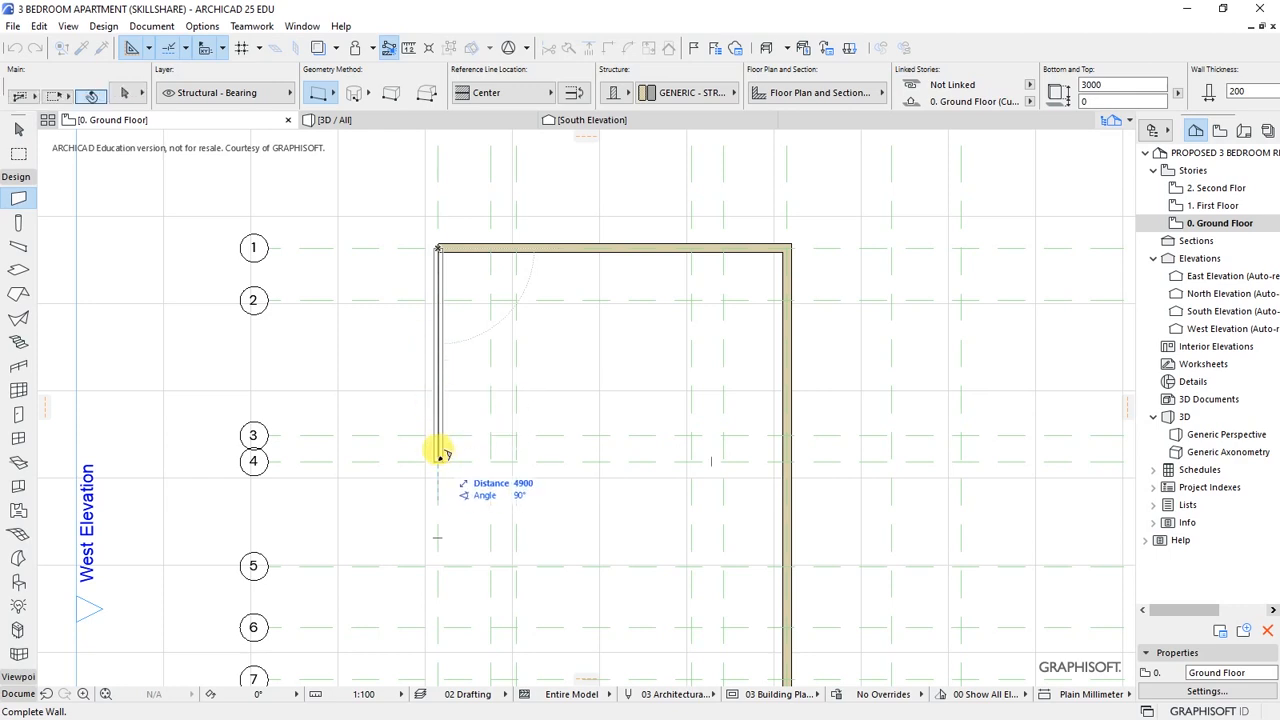
- Draw walls through the grid line 4 corner and close the loop at grid line 6
click(440, 458)
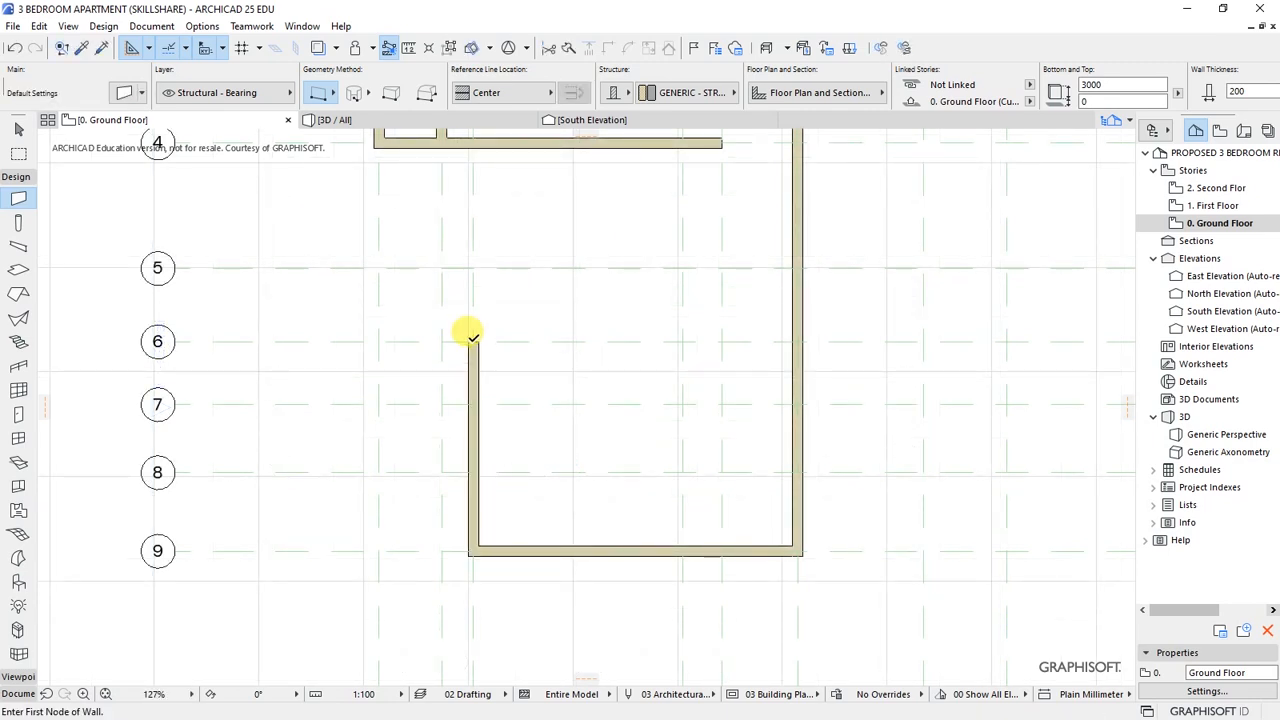
click(470, 340)
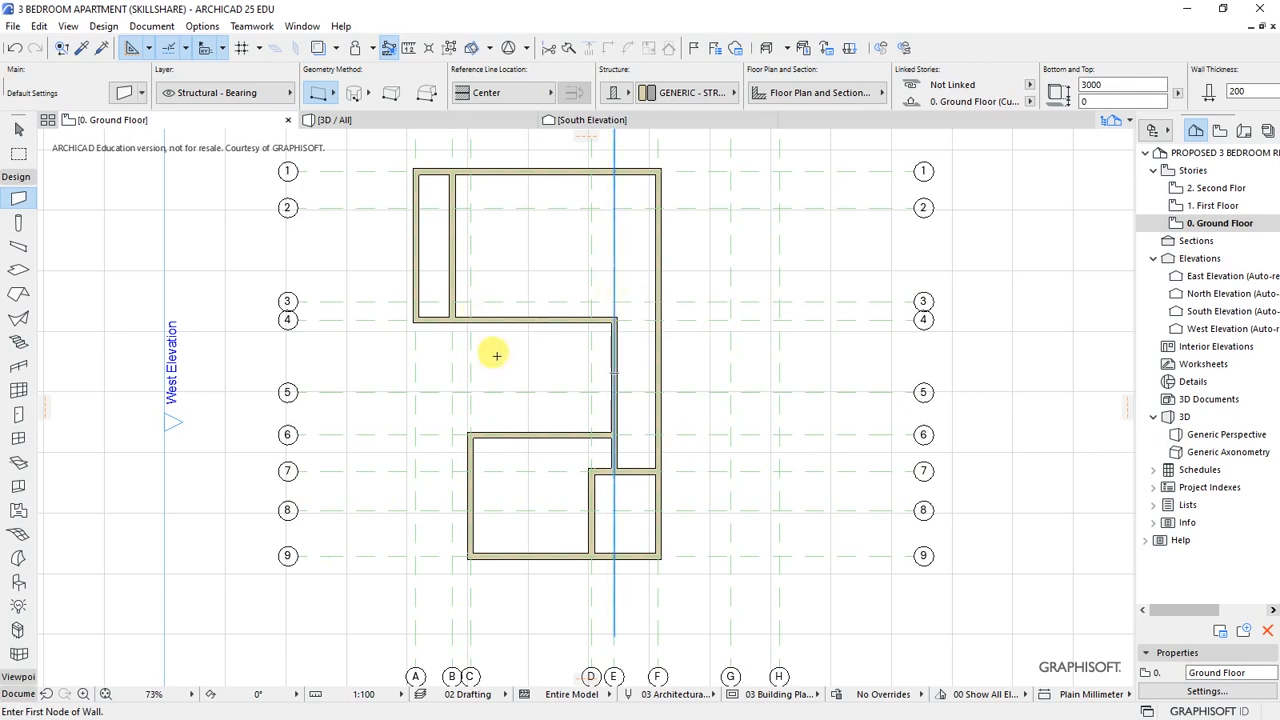
- Zoom the plan toward the vertical interior wall between grid lines 4 and 7
scroll(down, 3)
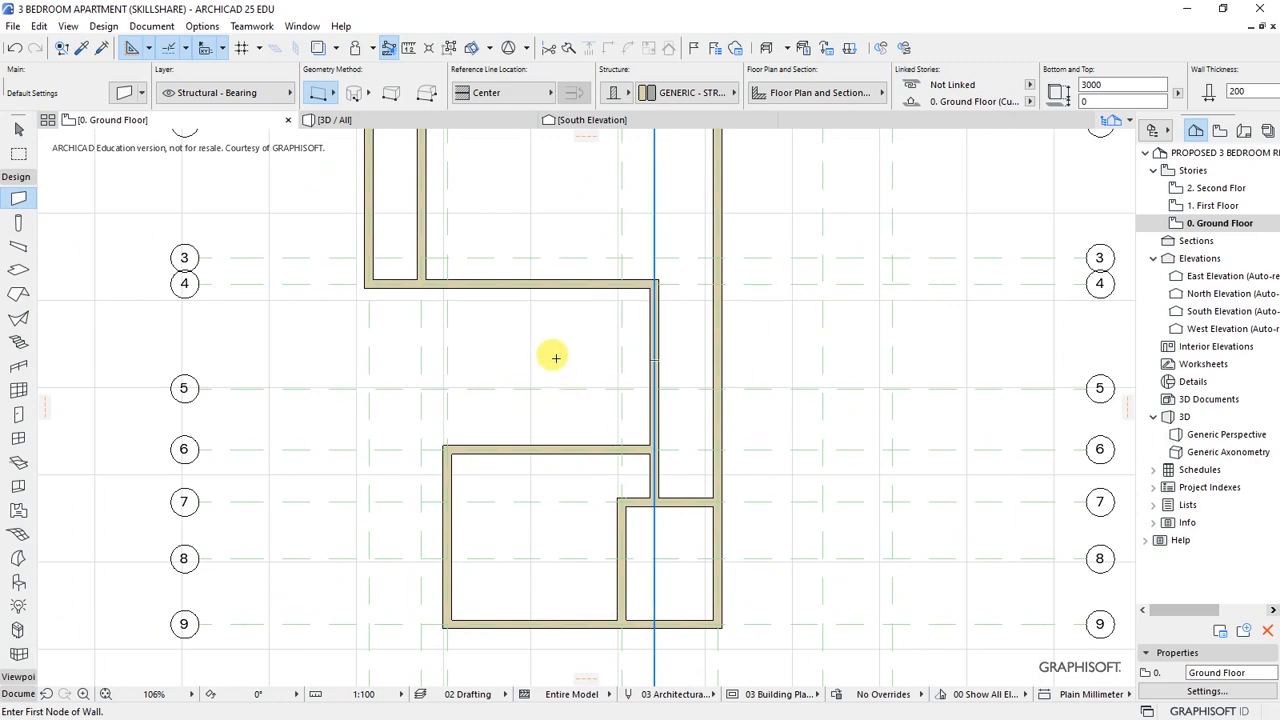
scroll(down, 3)
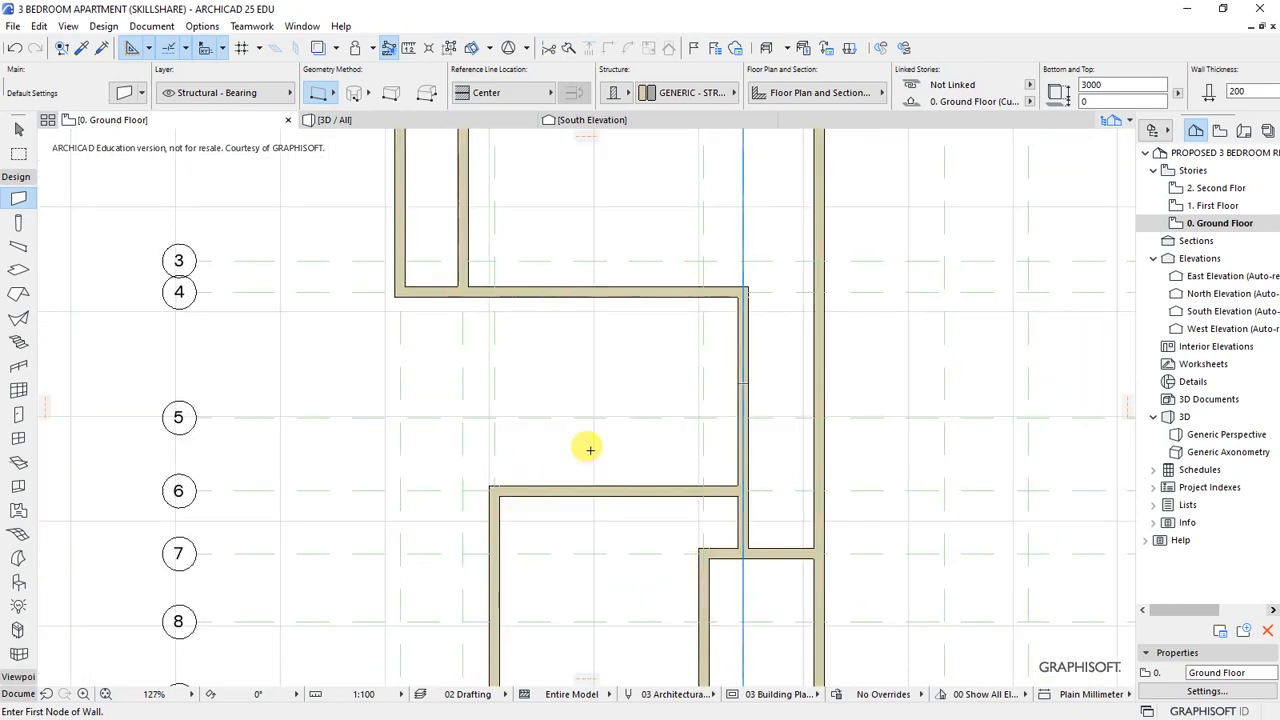
mouse_move(680, 456)
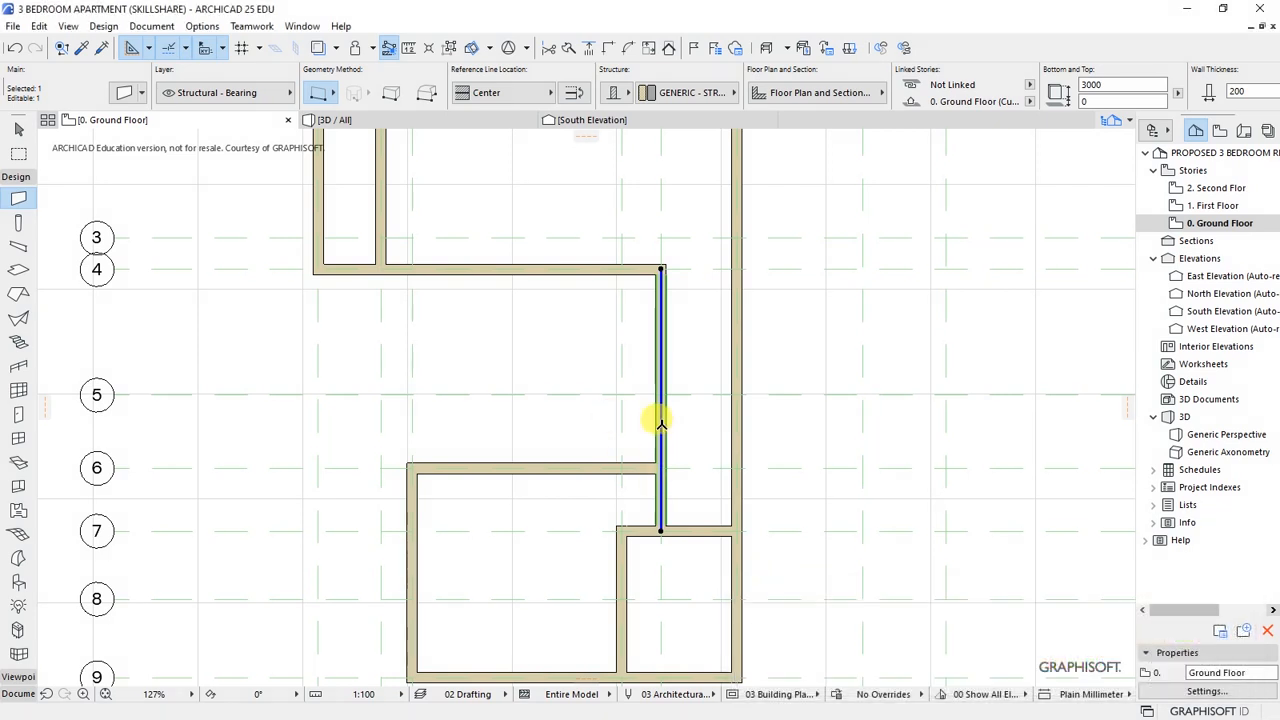
- Drag a copy of the vertical interior wall 3600 mm to its left
right_click(660, 422)
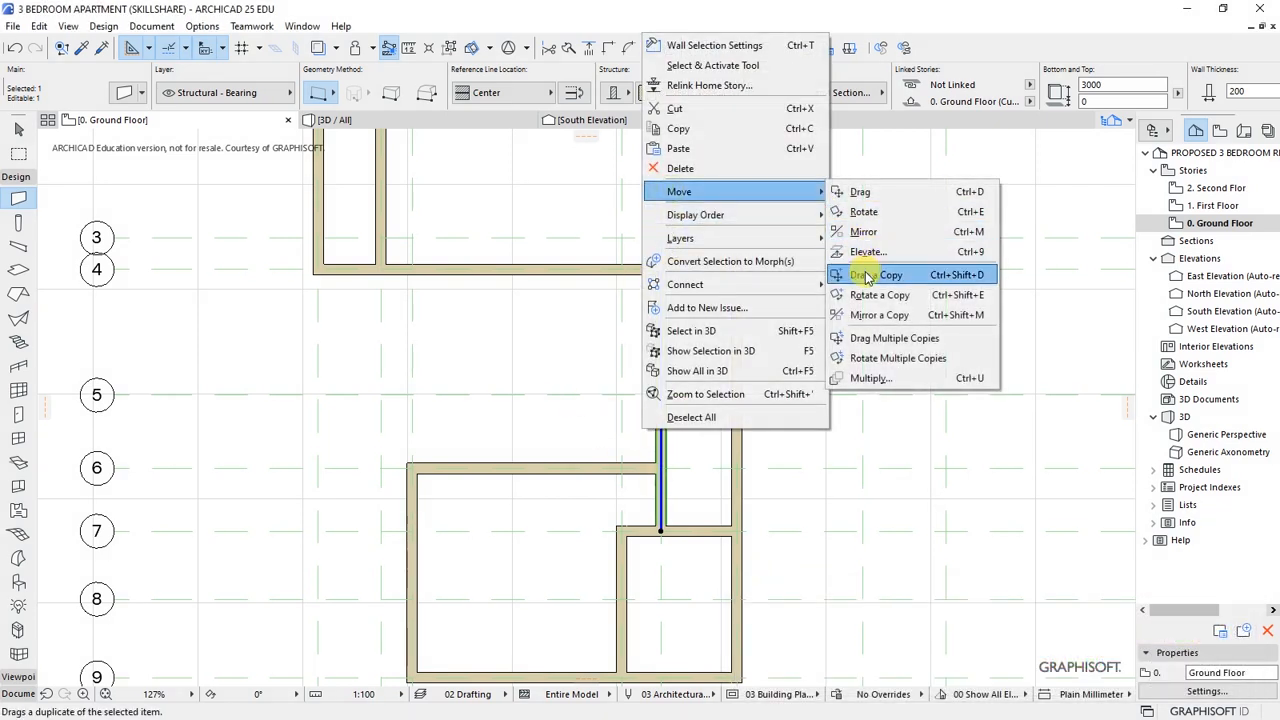
click(876, 274)
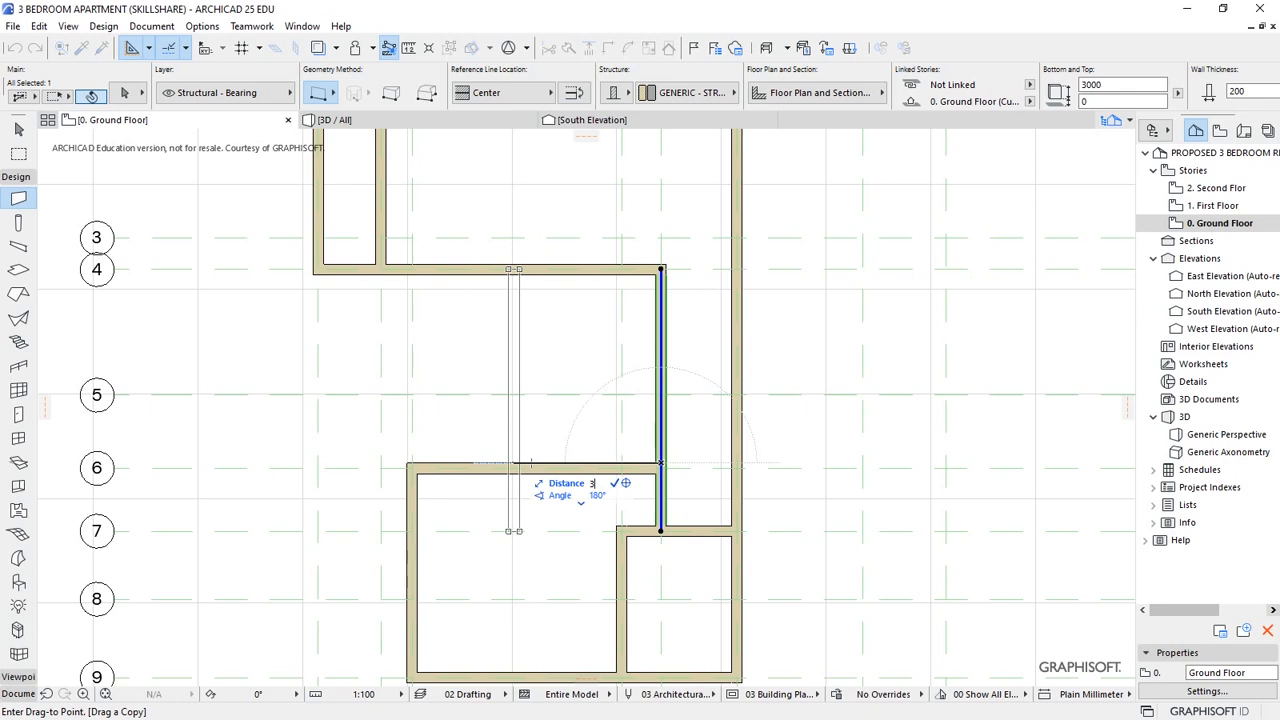
text(3600)
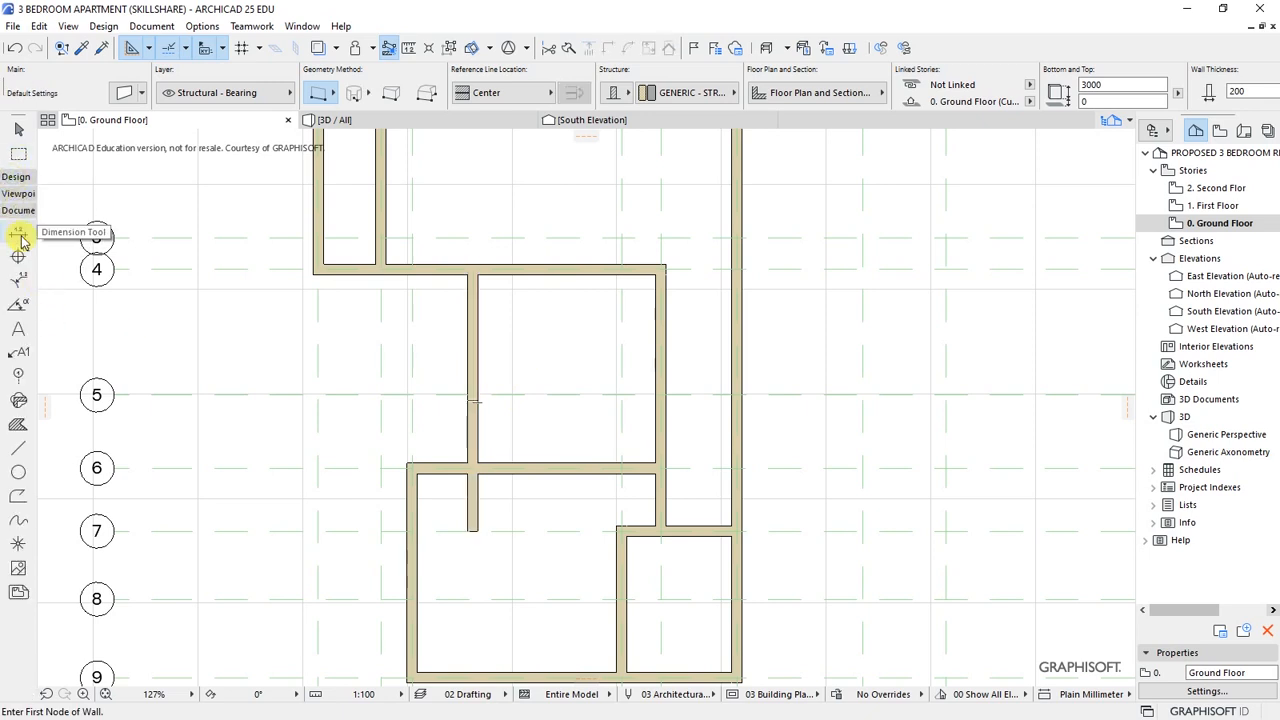
- Switch from the Wall tool to the Dimension tool
click(18, 232)
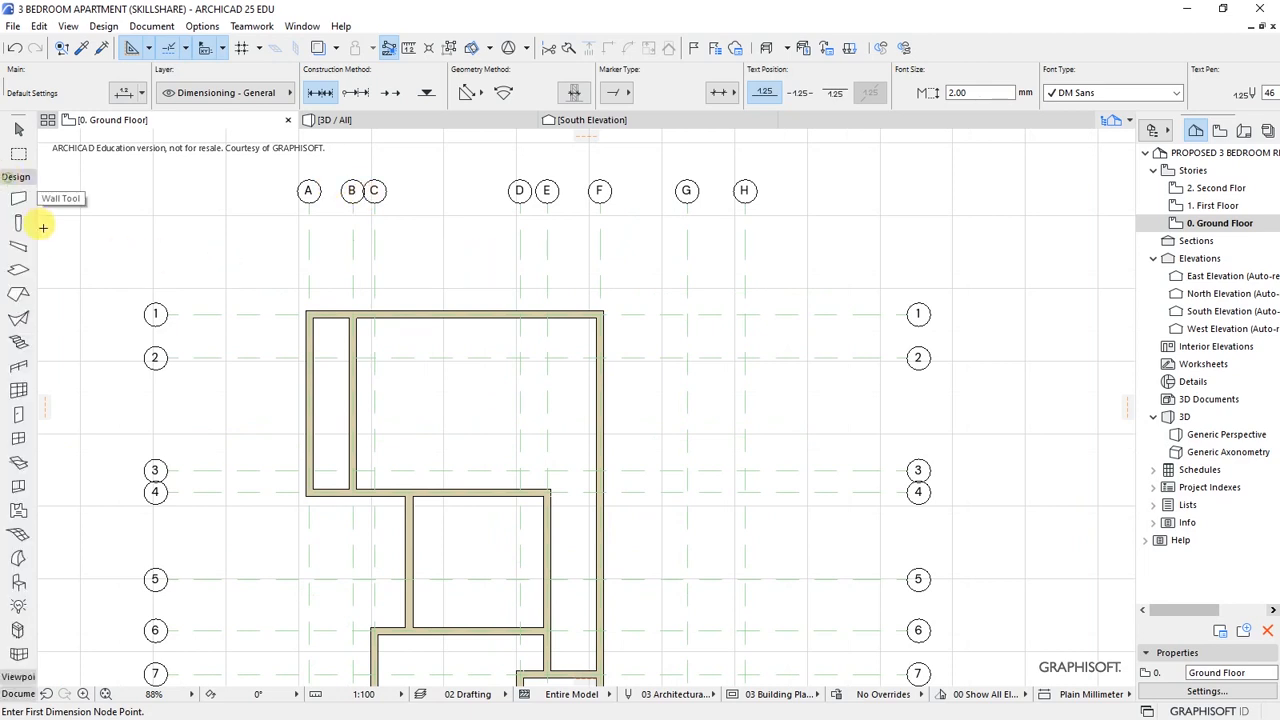
- Draw the eastern wall from grid line 2 down through grid line 3 and past grid line 4
click(18, 198)
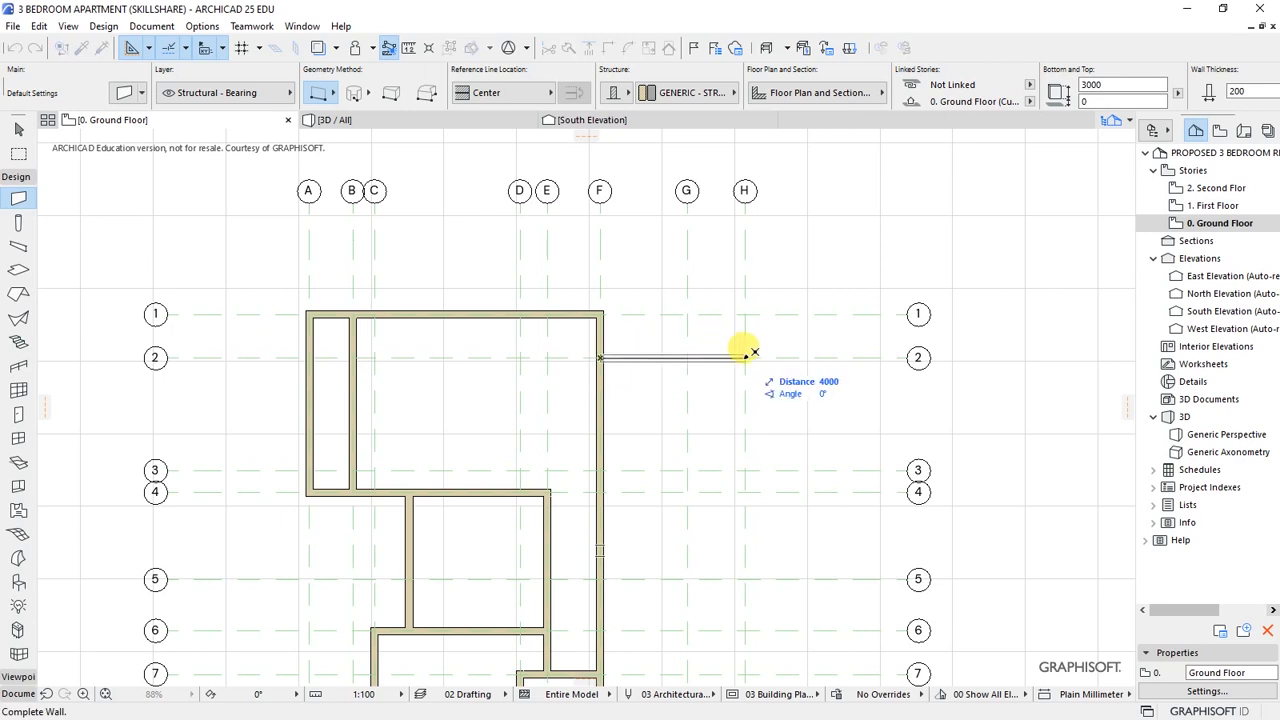
click(744, 356)
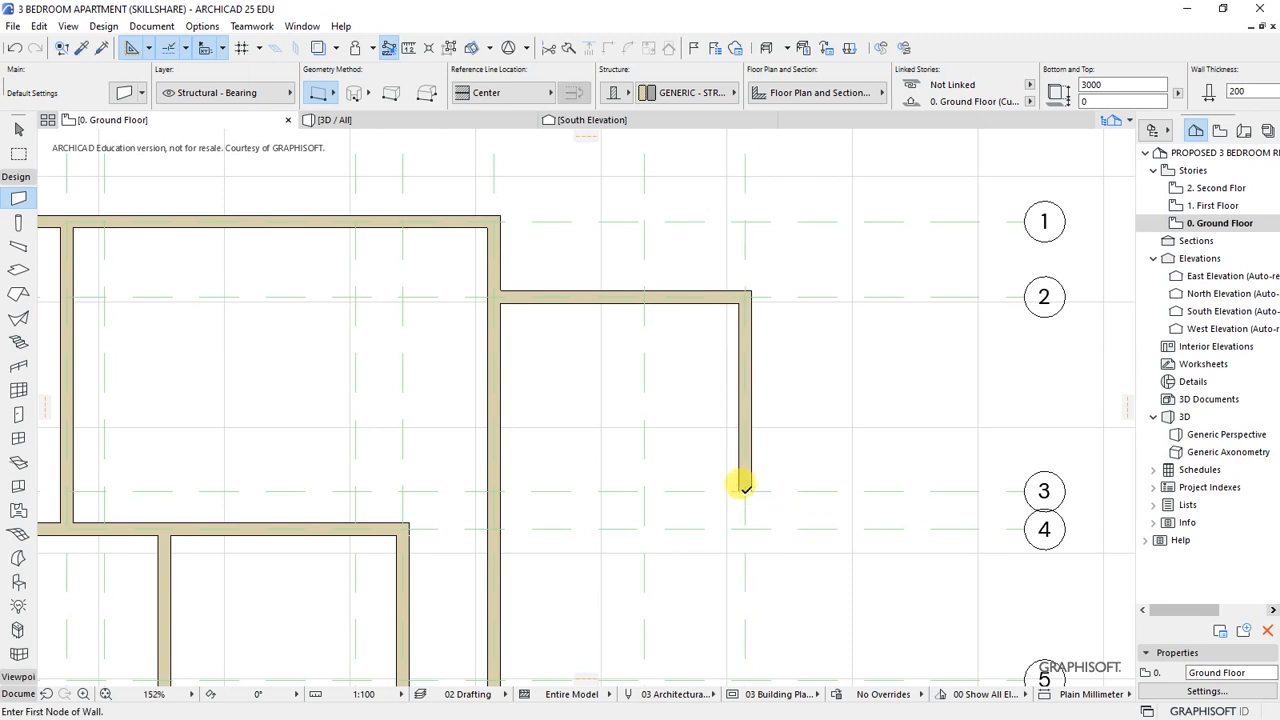
click(744, 488)
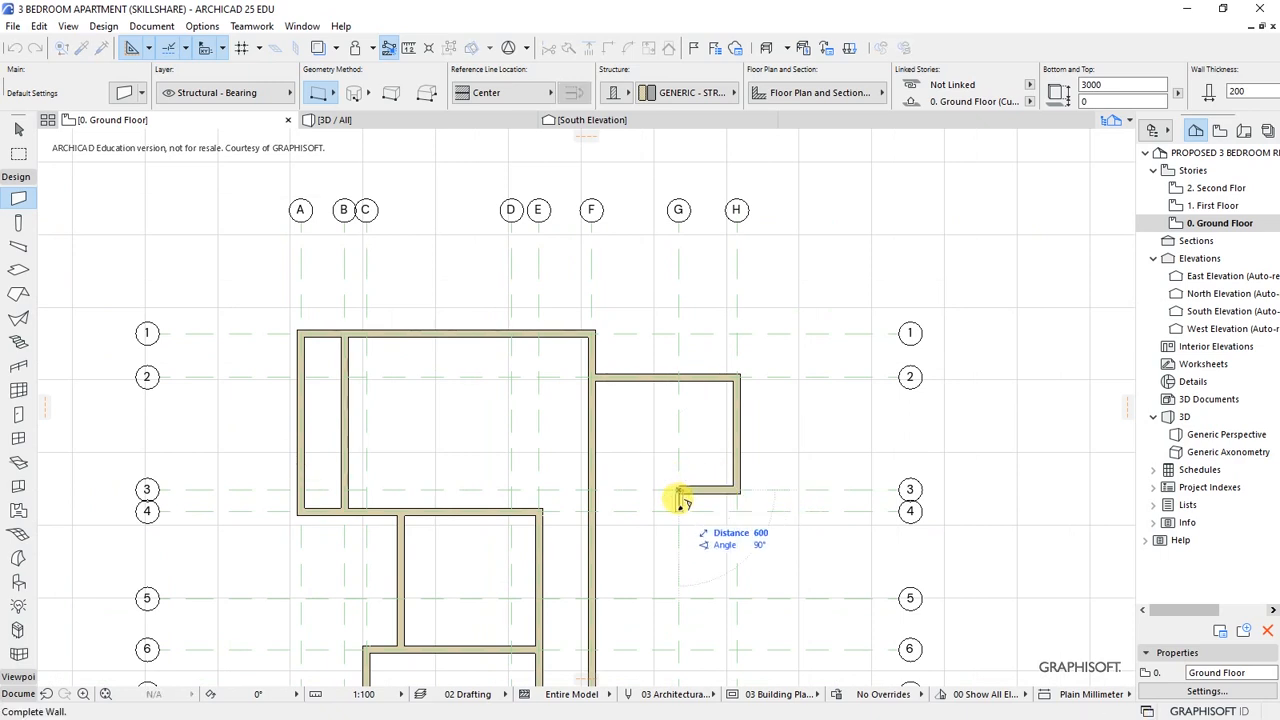
mouse_move(680, 560)
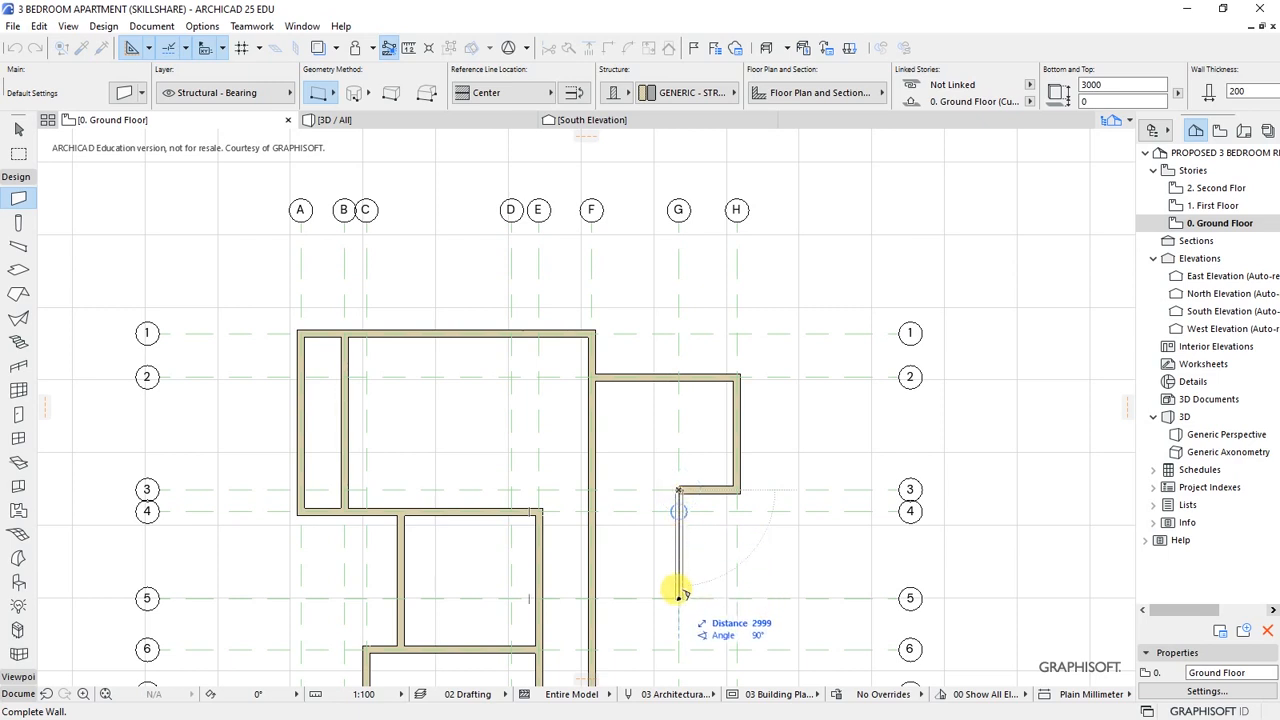
click(680, 590)
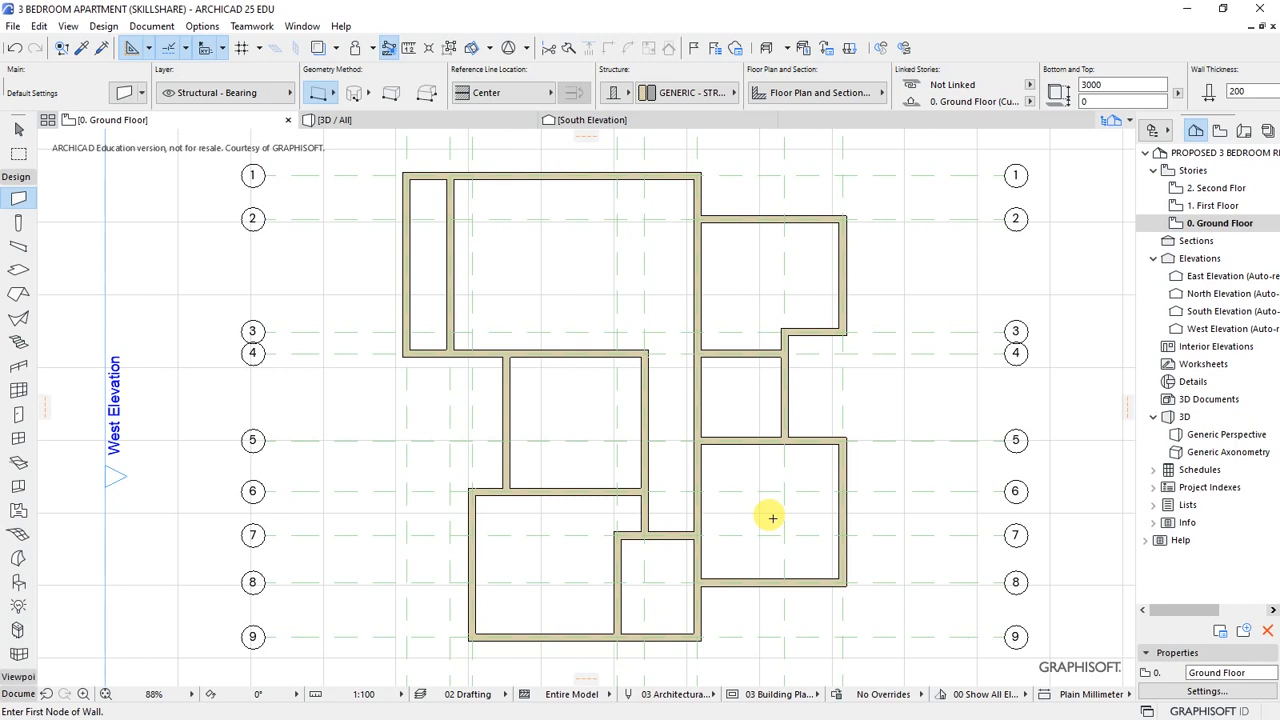
mouse_move(732, 496)
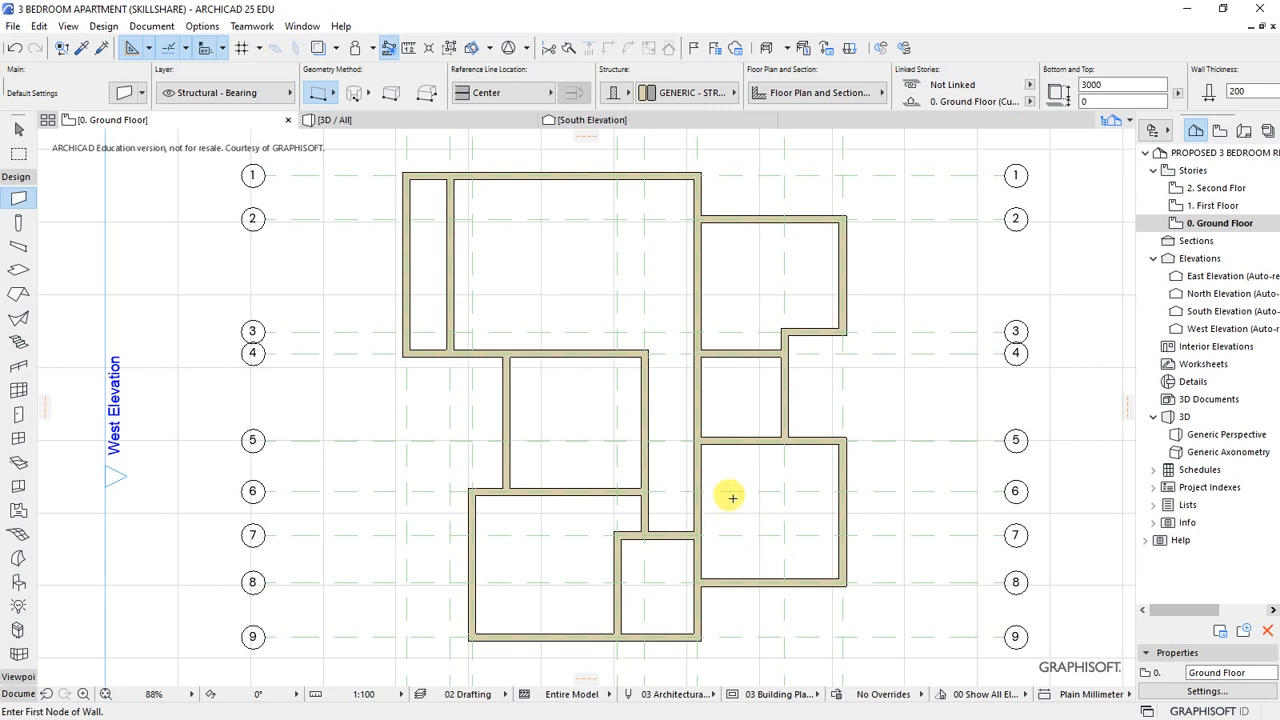
- Select all twenty ground floor walls with Ctrl+A
key(ctrl+a)
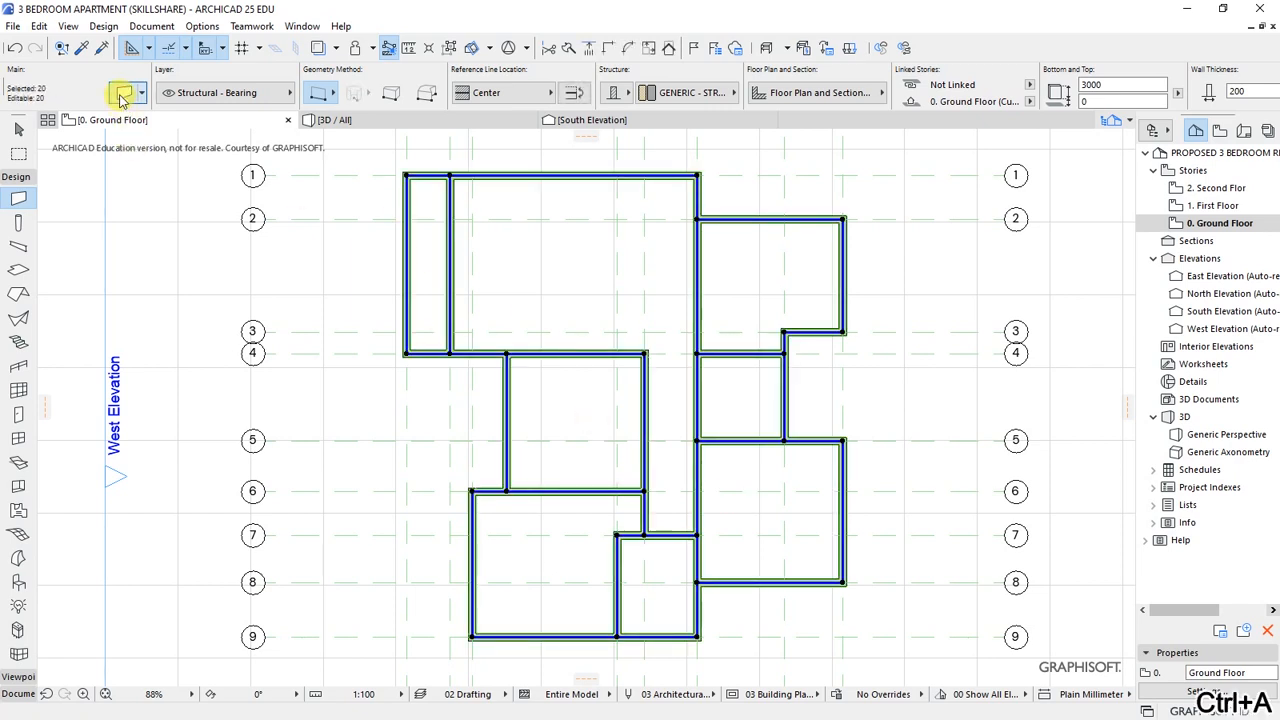
- In Wall Selection Settings, override Both cut fill pens and set foreground and background pen to 1
click(122, 92)
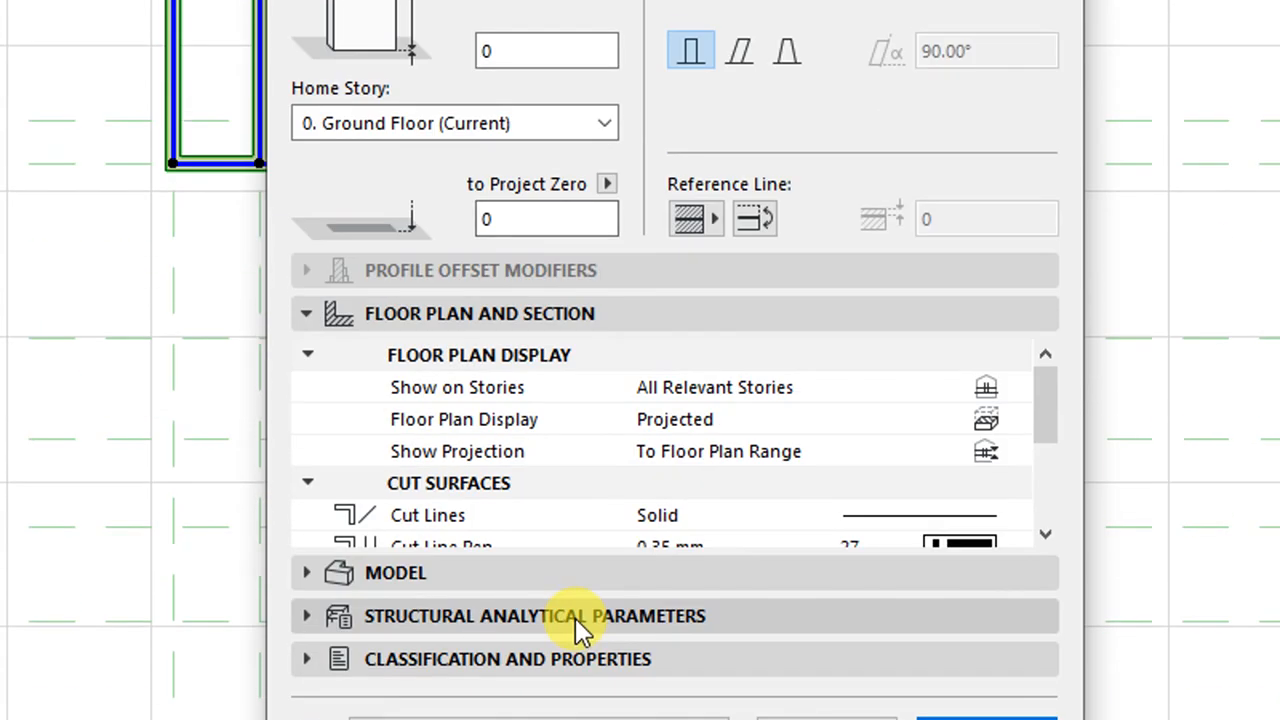
scroll(down, 3)
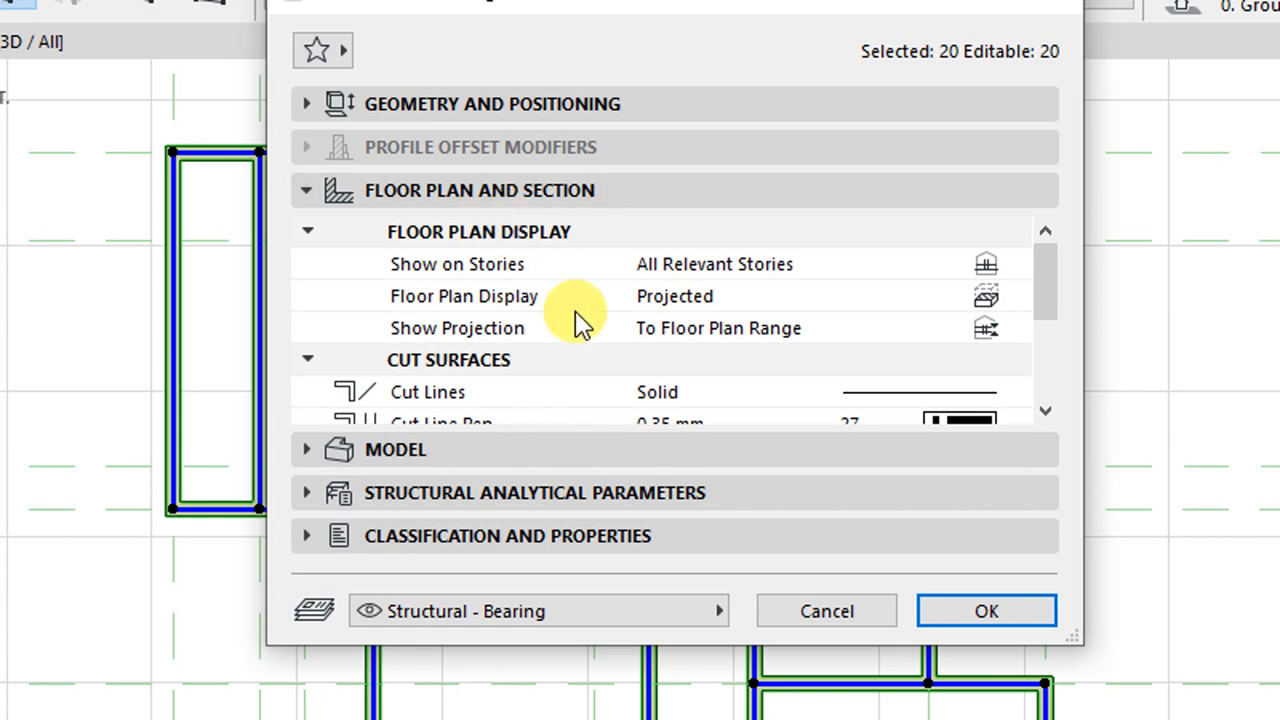
mouse_move(792, 390)
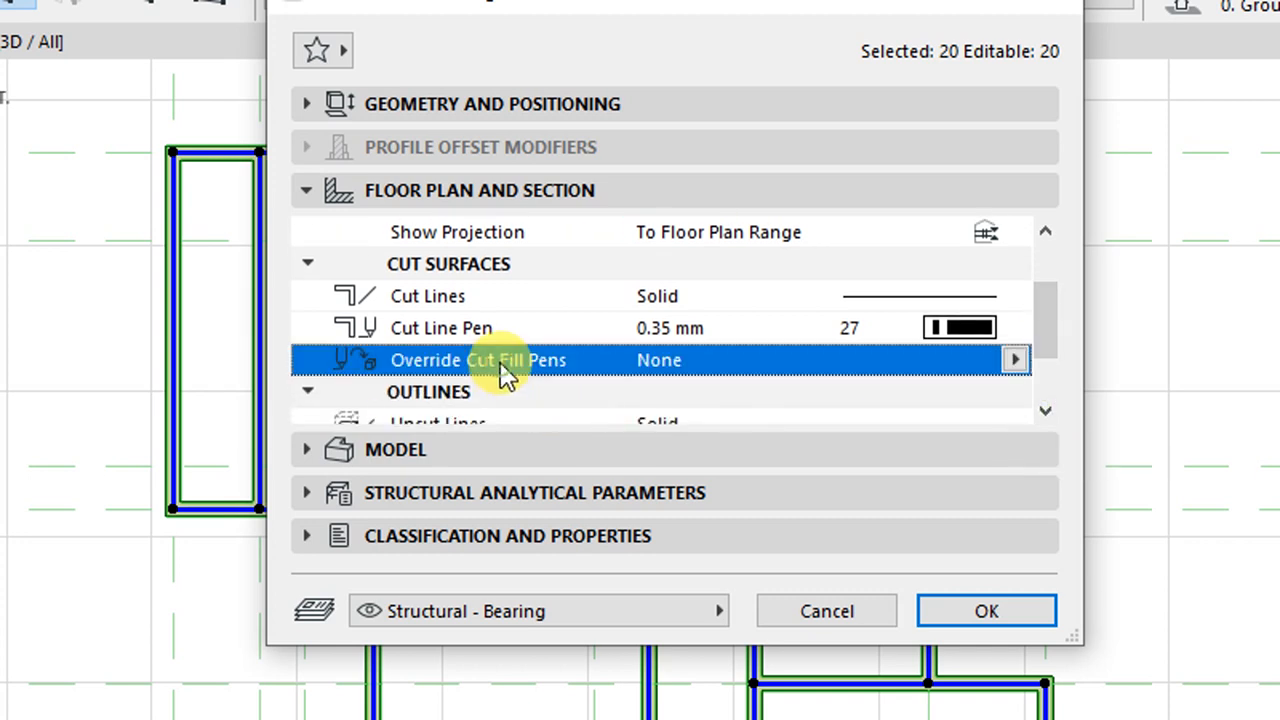
mouse_move(410, 370)
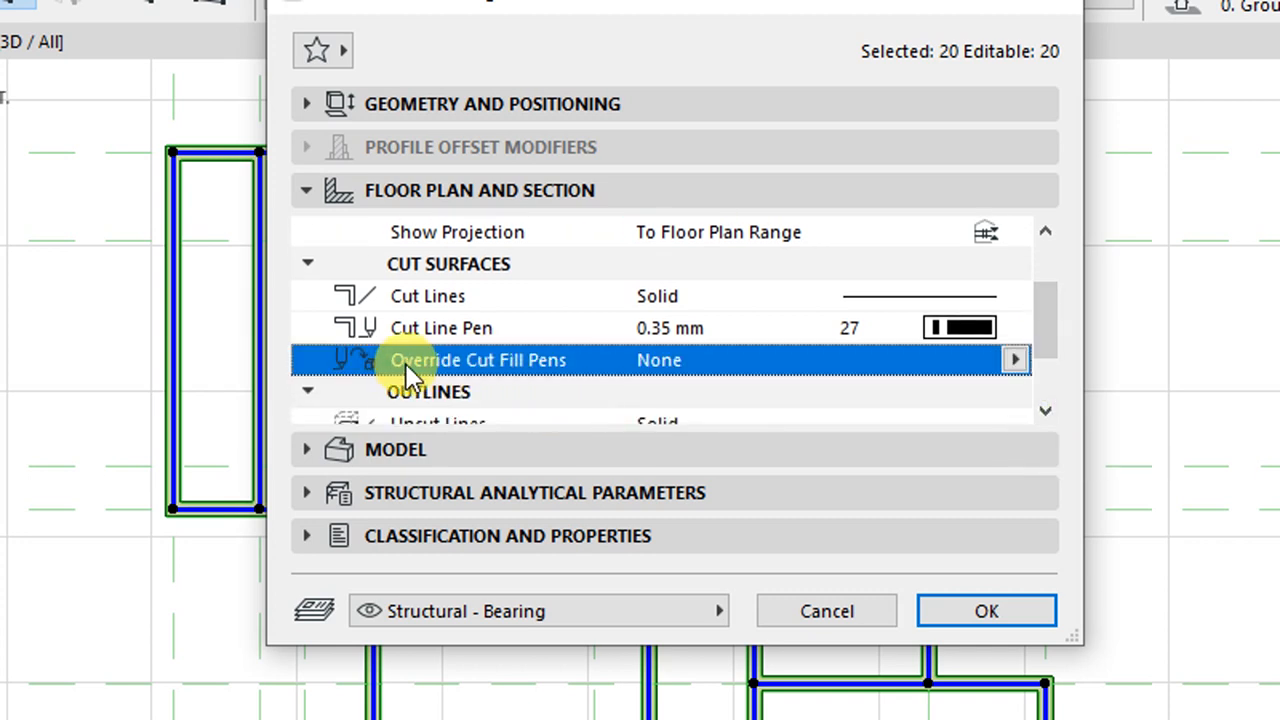
mouse_move(536, 378)
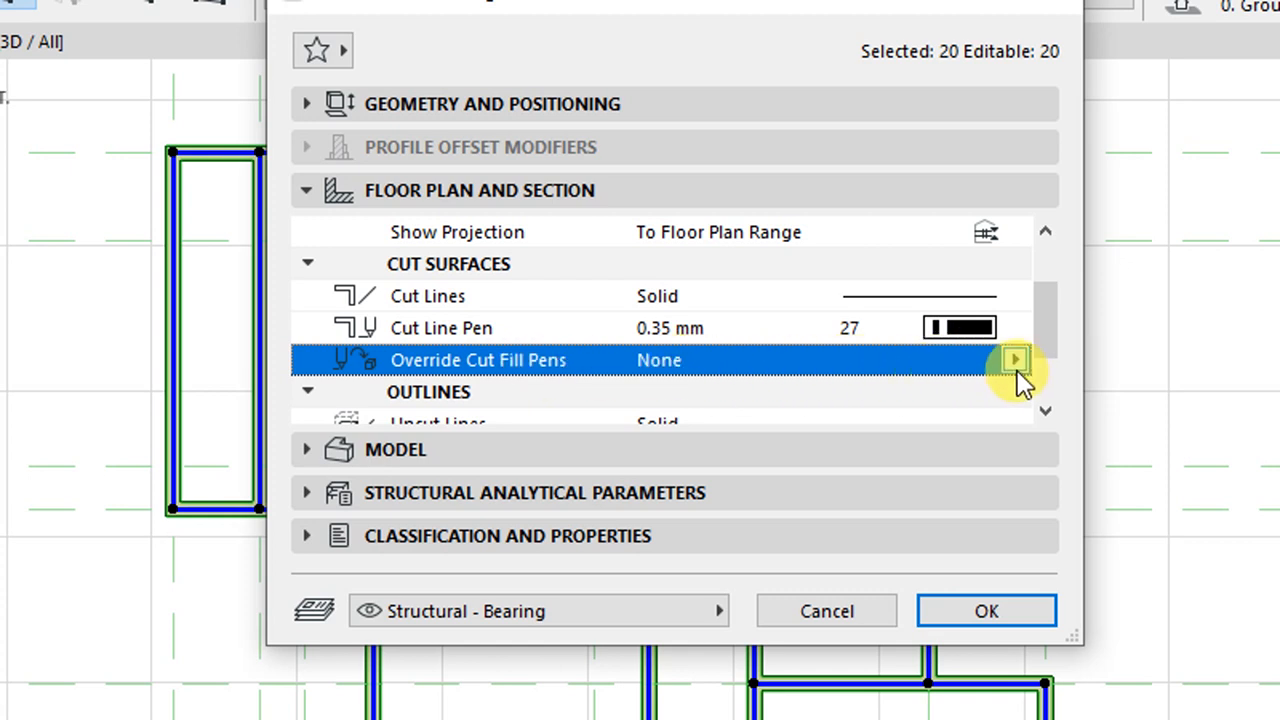
click(1014, 360)
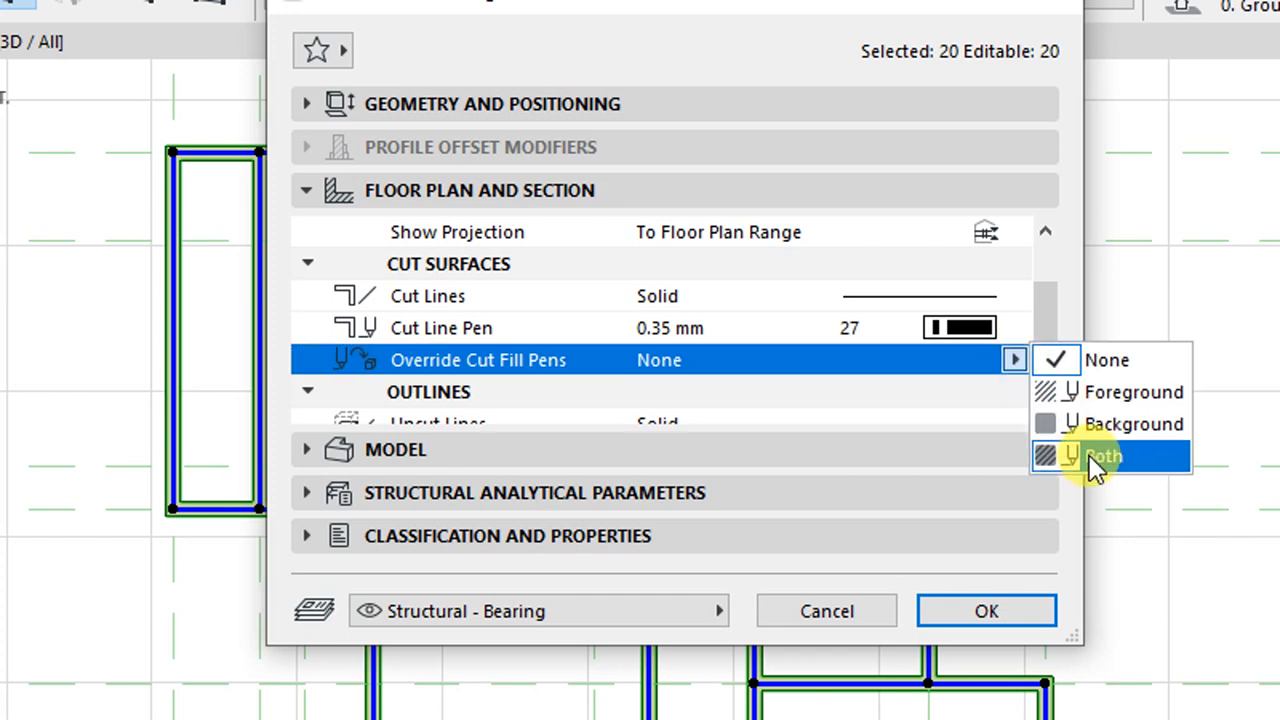
click(1104, 456)
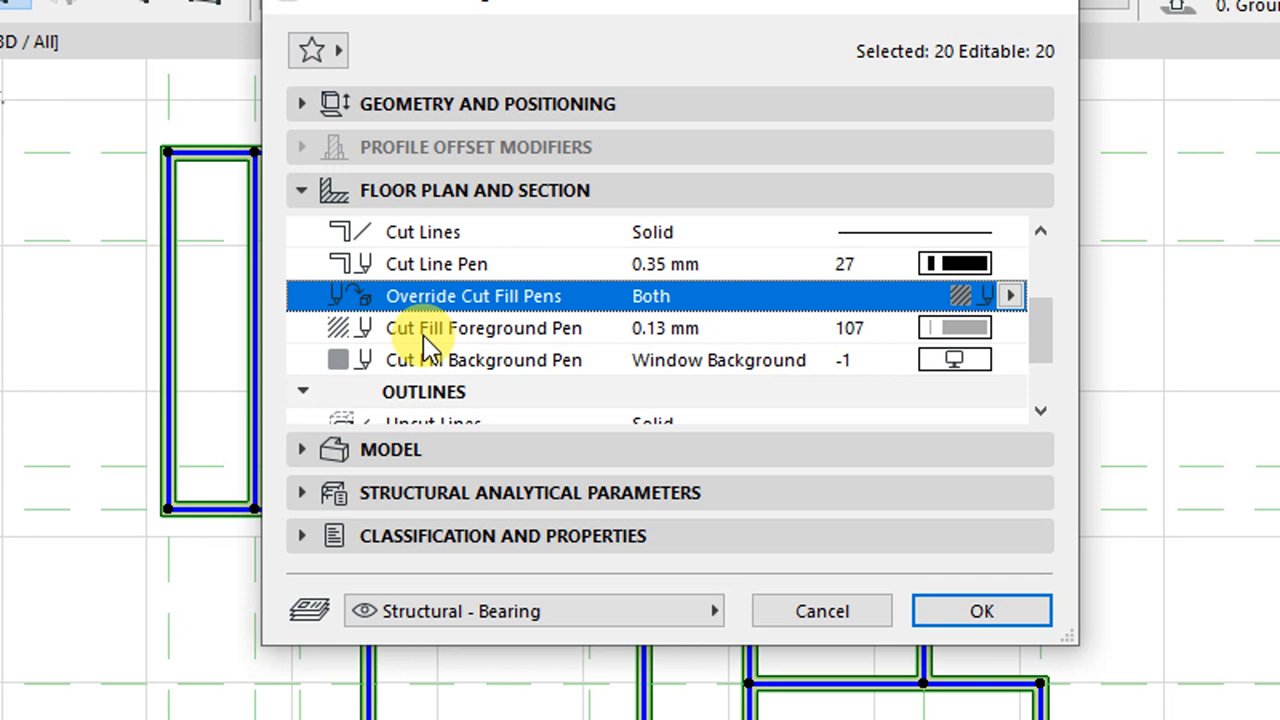
mouse_move(436, 376)
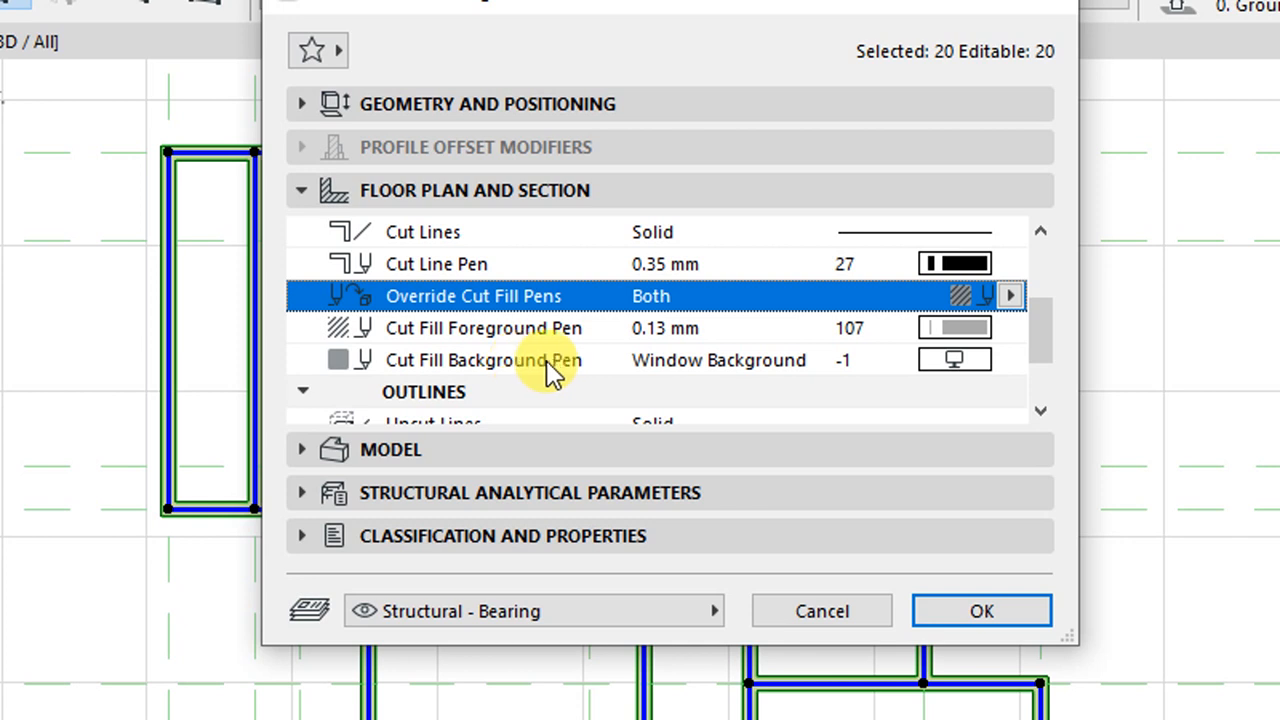
click(484, 328)
text(1)
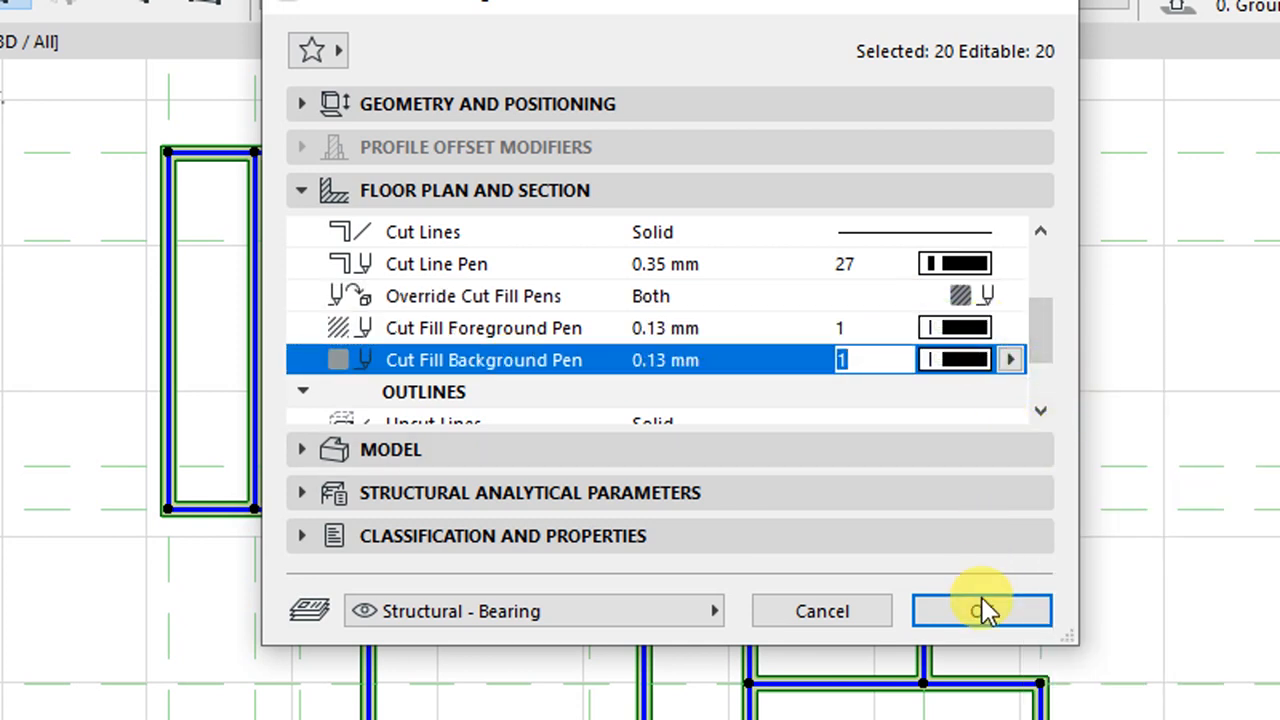
click(980, 612)
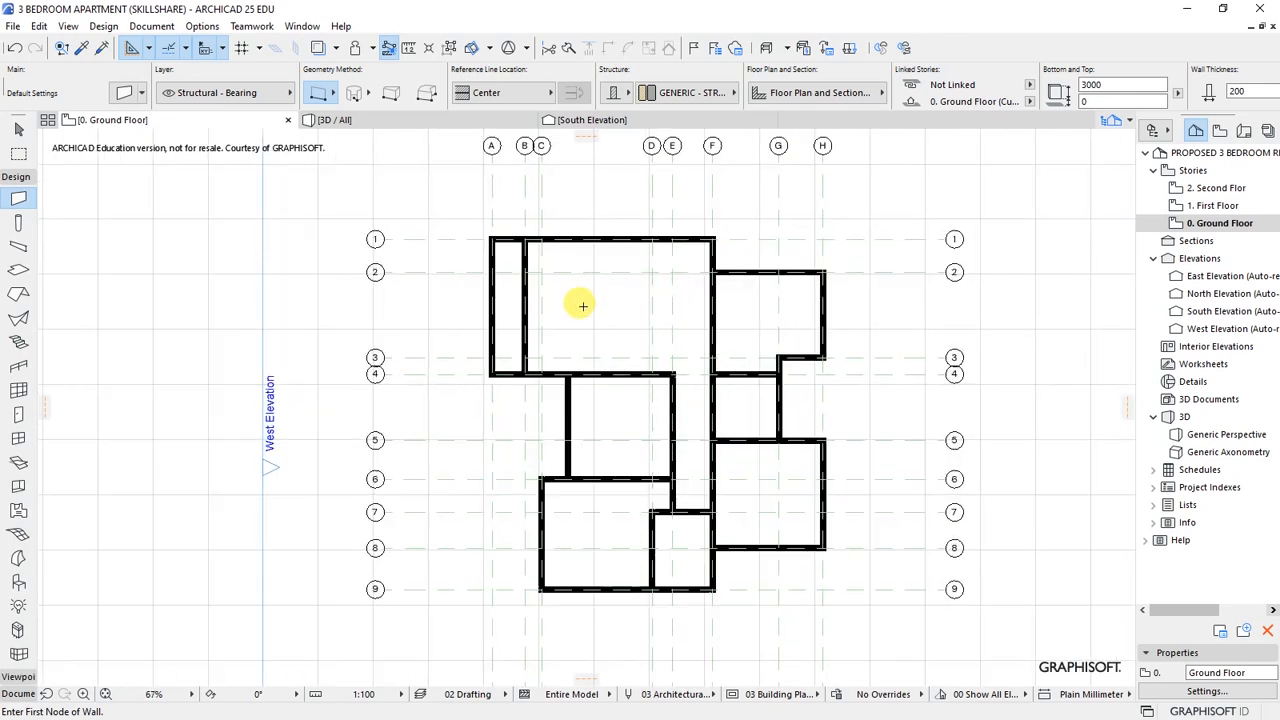
- Zoom out on the Ground Floor plan to review the solid black wall cut fills
scroll(down, 3)
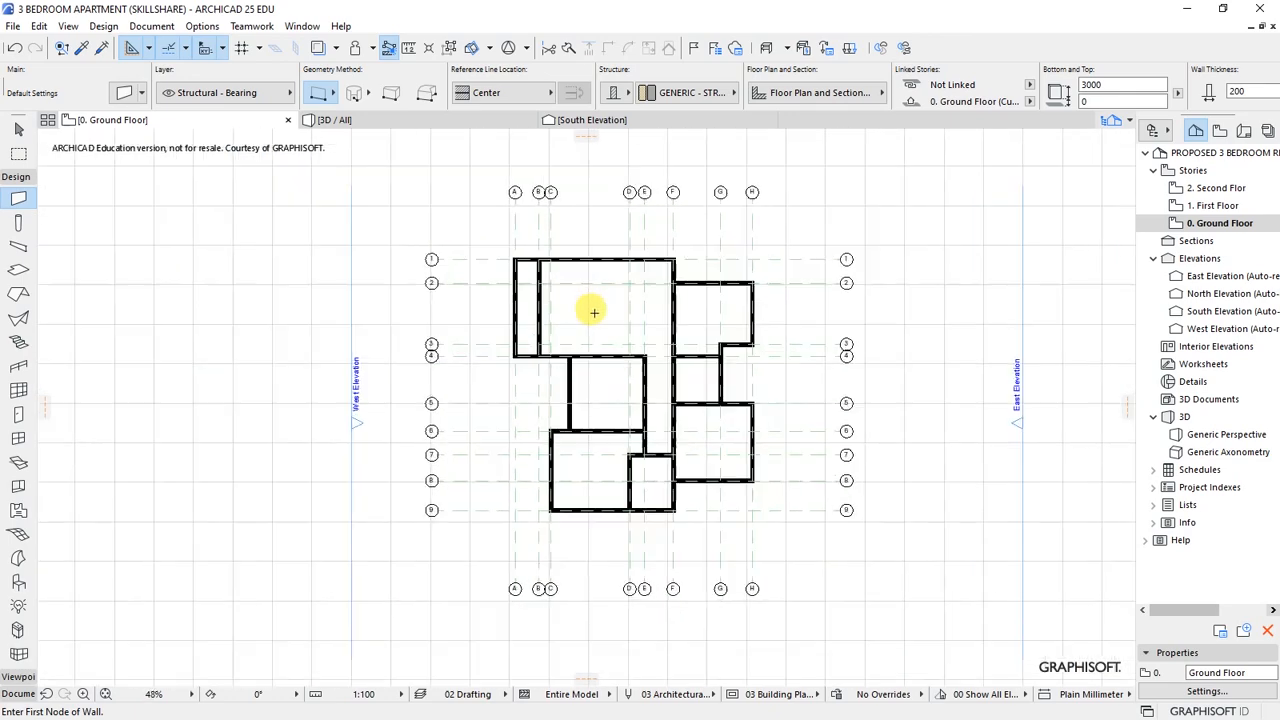